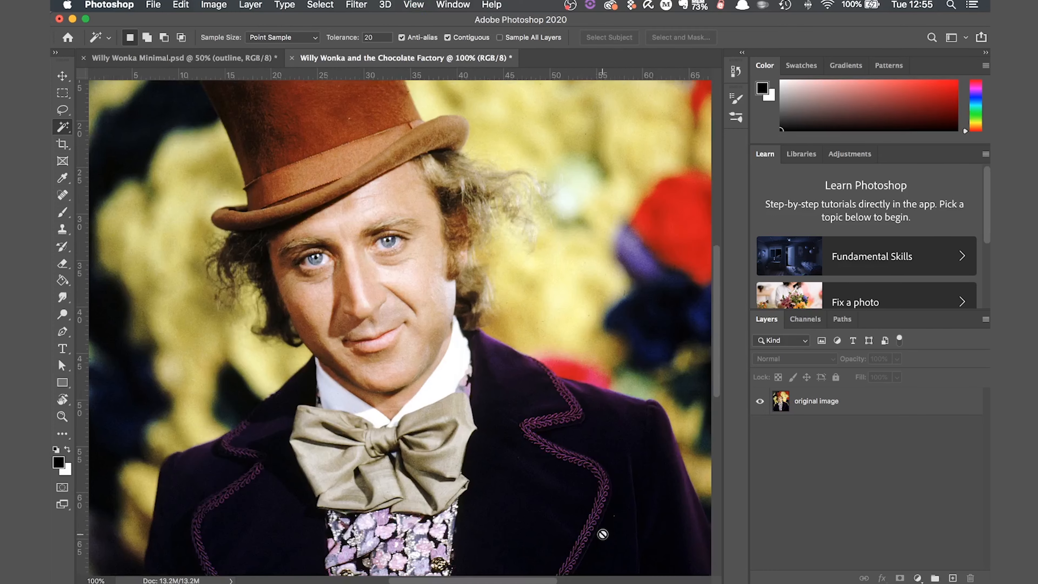
- Scroll down to the lower jacket and pick the Pen Tool in Path mode
scroll(down, 3)
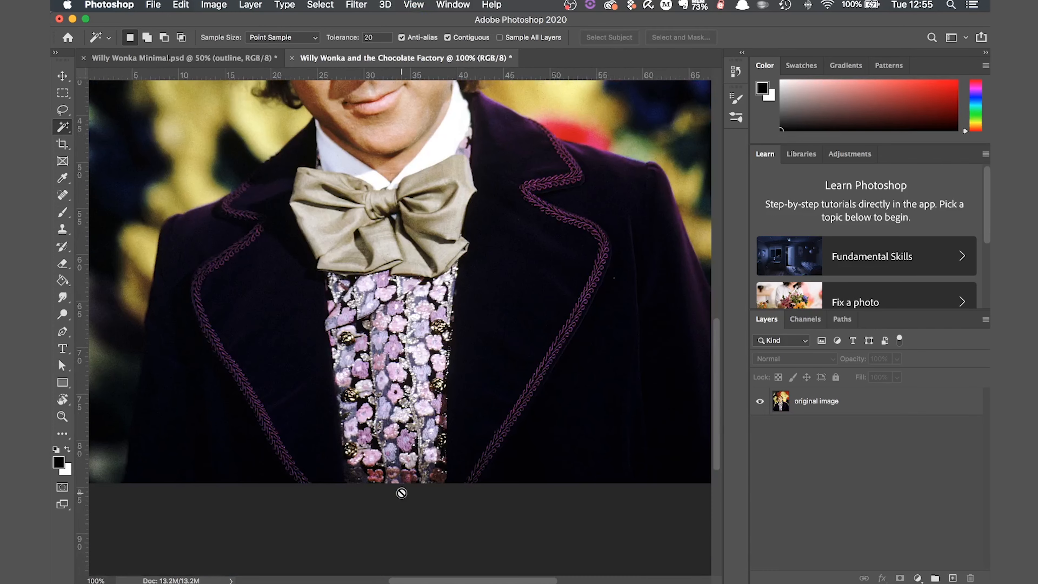
click(62, 331)
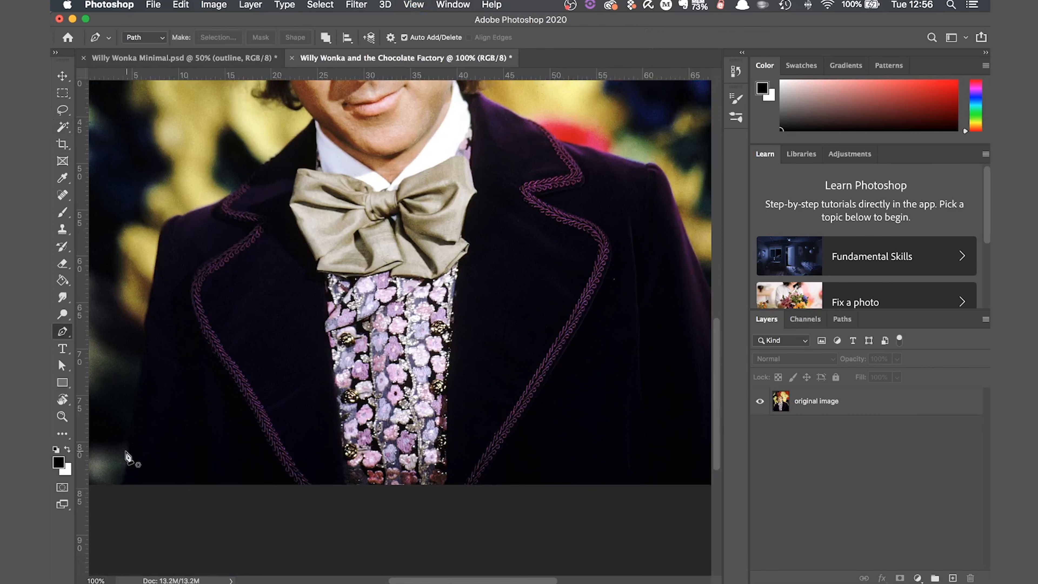
mouse_move(123, 490)
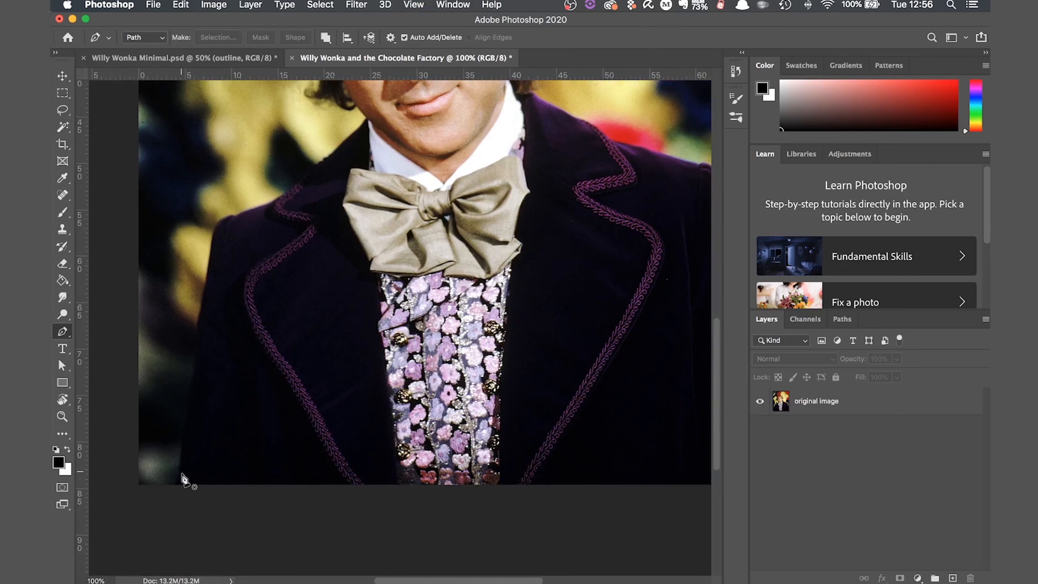
mouse_move(175, 490)
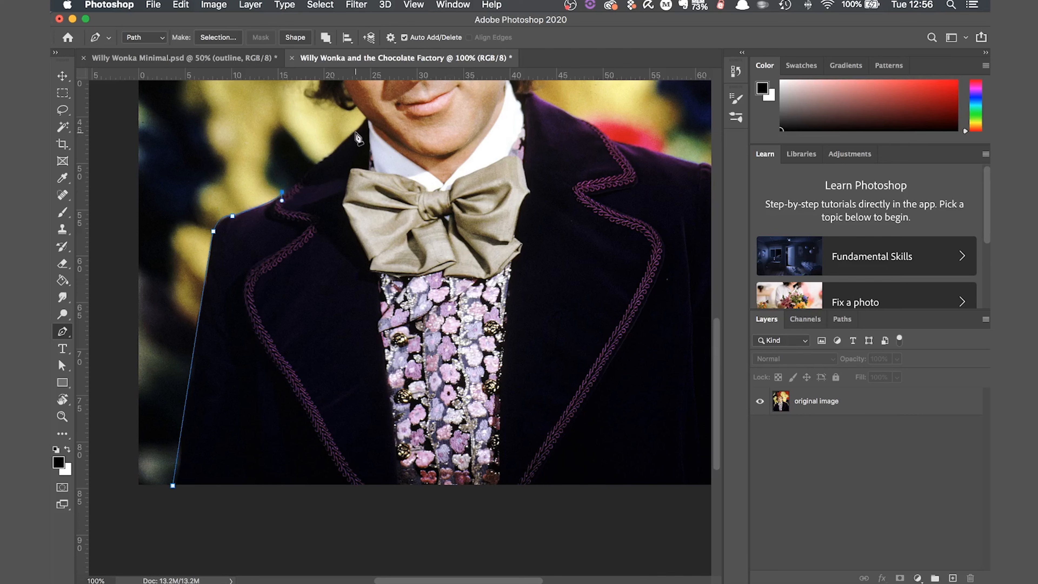
- Add anchor points up the neck edge of the jacket path toward the collar
click(363, 115)
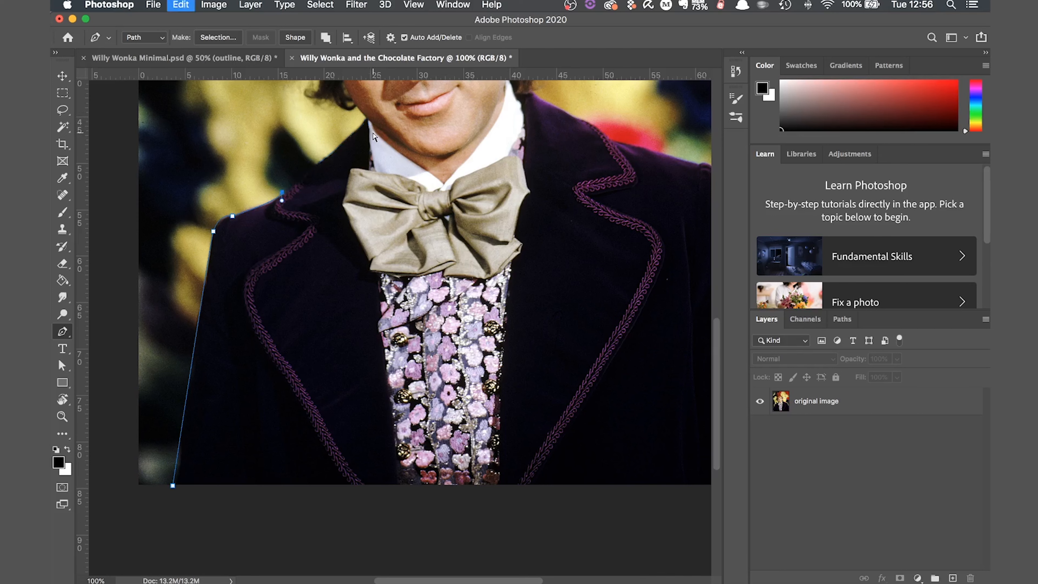
click(364, 116)
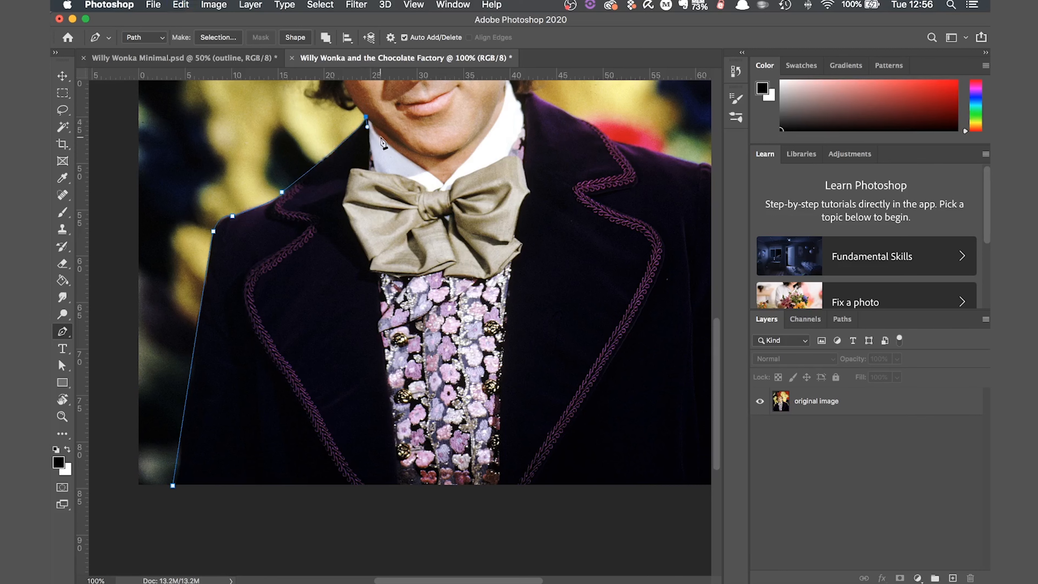
scroll(down, 3)
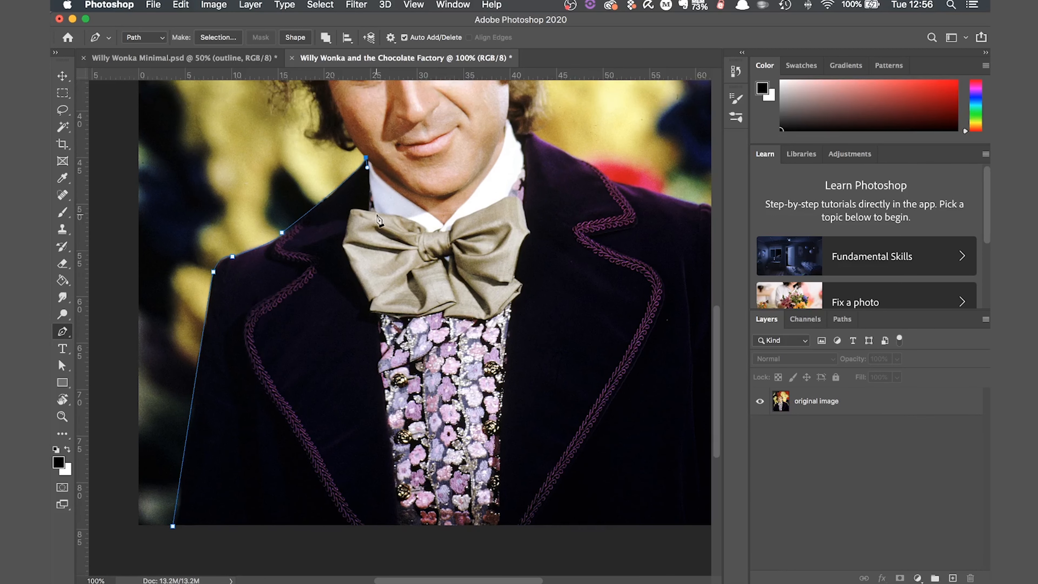
mouse_move(372, 215)
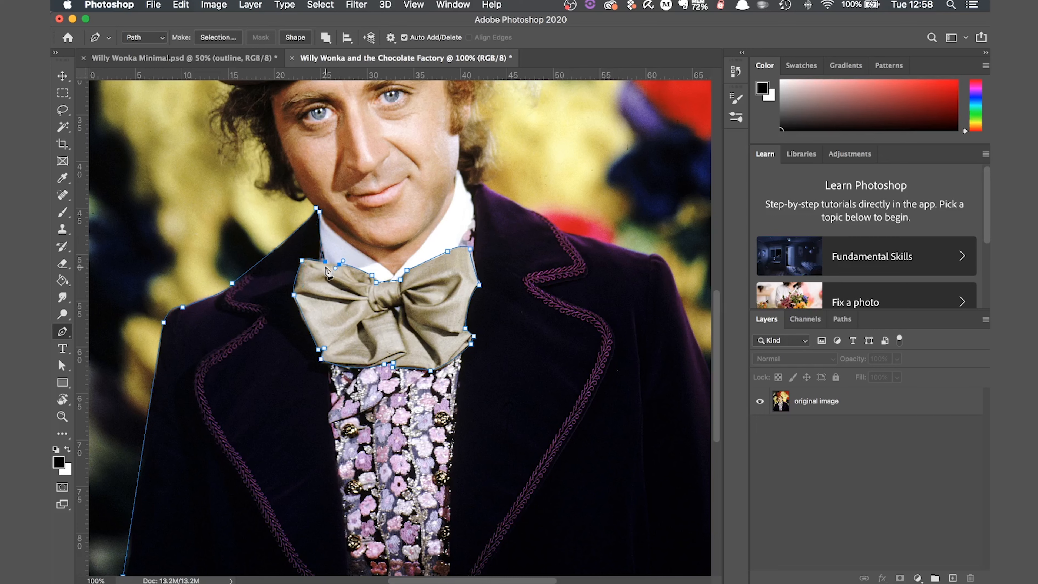
mouse_move(334, 270)
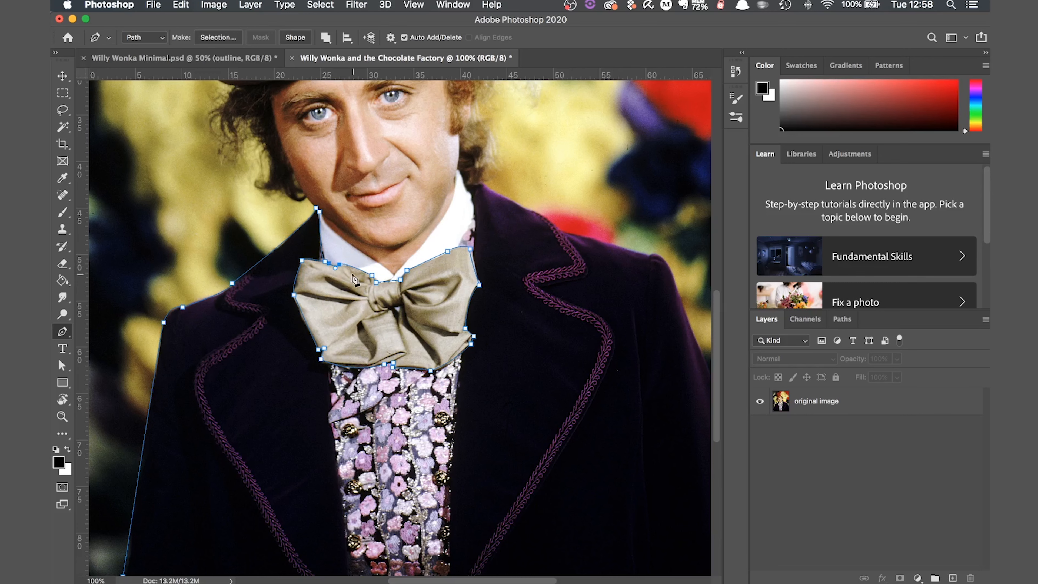
mouse_move(366, 304)
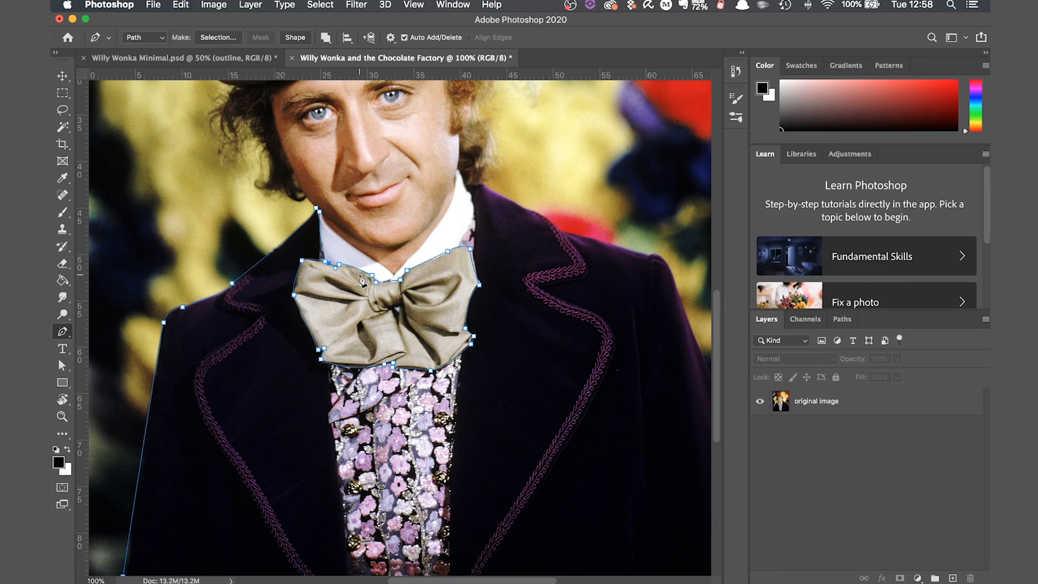
- Load a small soft round brush around 10 px at full flow for the outline stroke
click(63, 212)
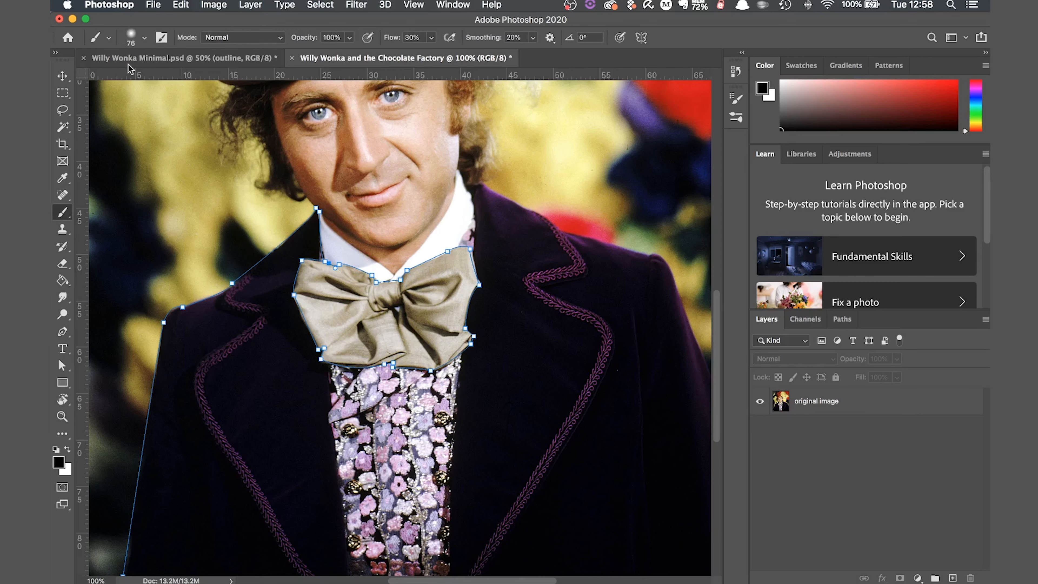
click(144, 37)
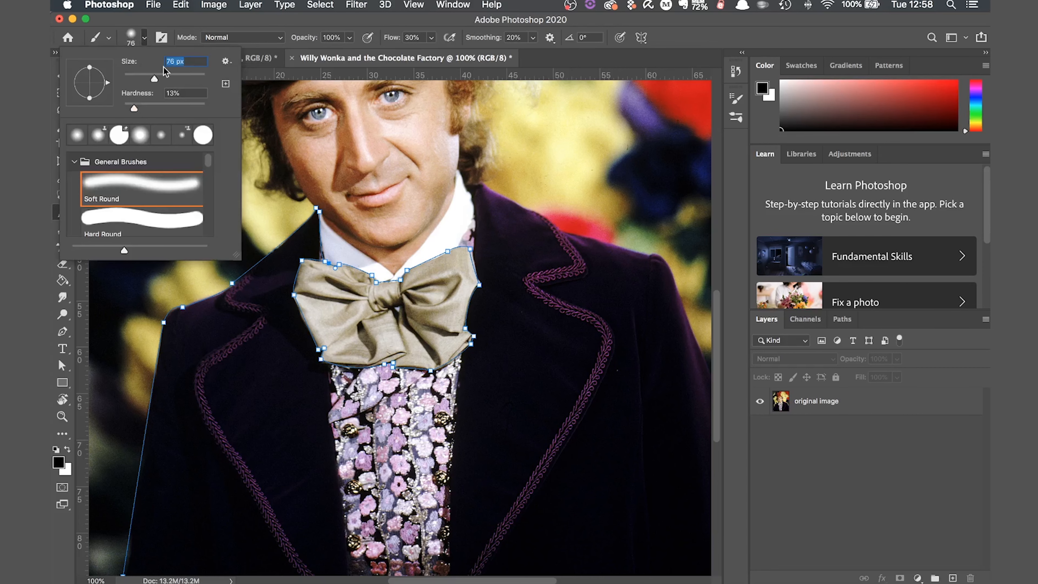
text(9)
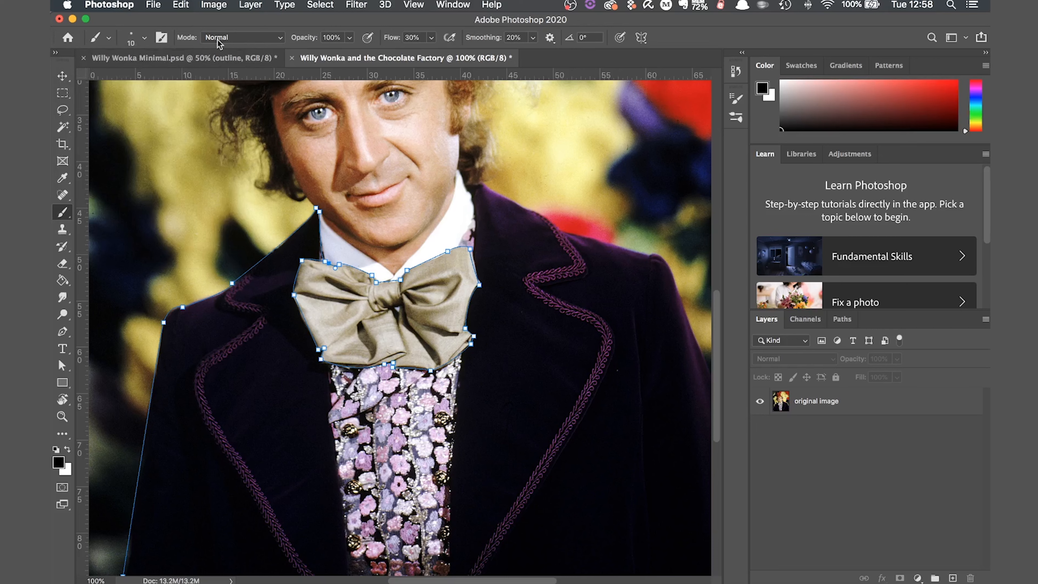
mouse_move(276, 47)
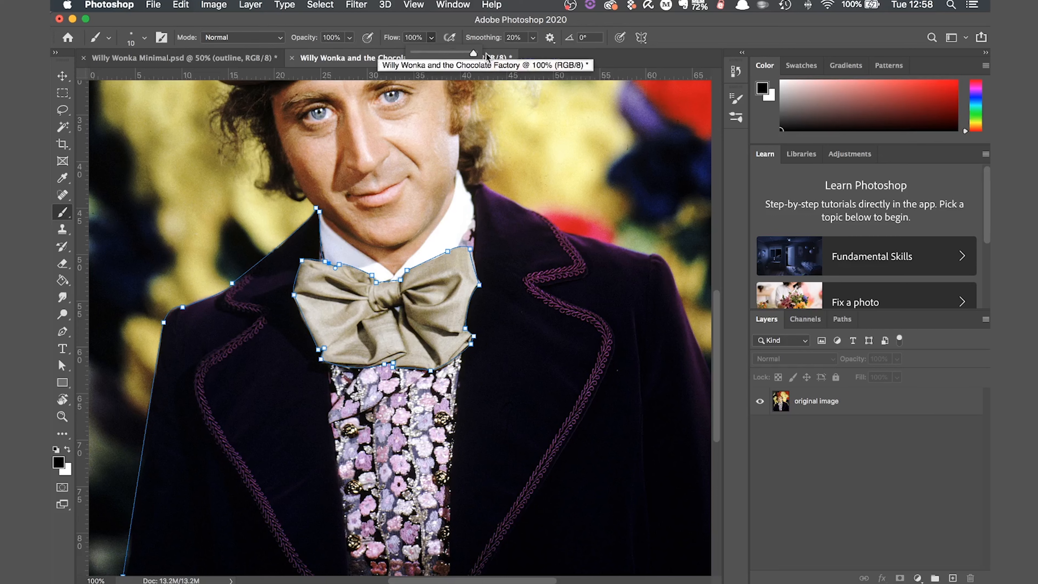
mouse_move(232, 233)
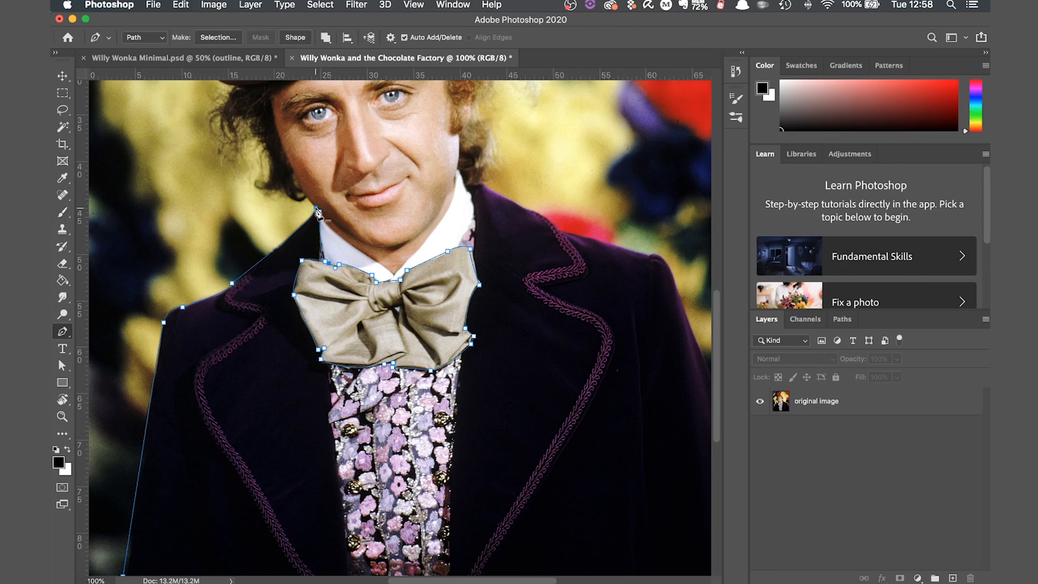
- Stroke the path black with the brush onto new Layer 1 and hide the photo layer
click(935, 578)
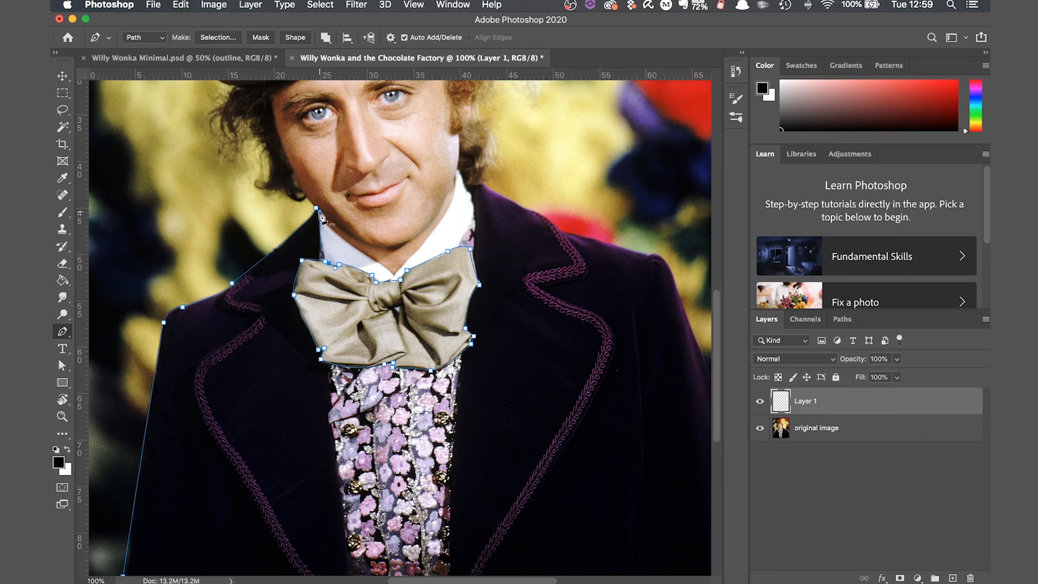
right_click(324, 218)
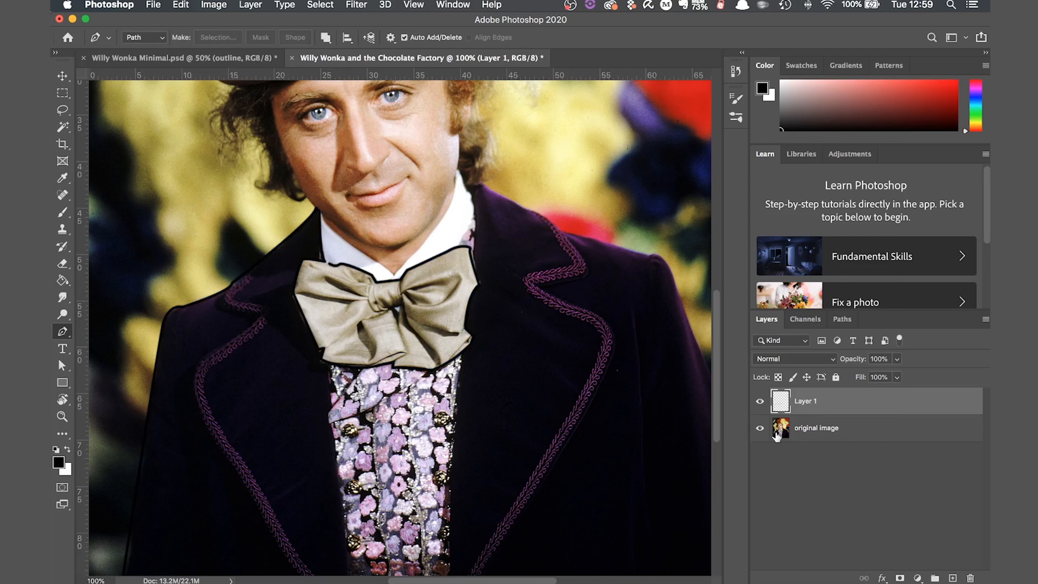
click(759, 427)
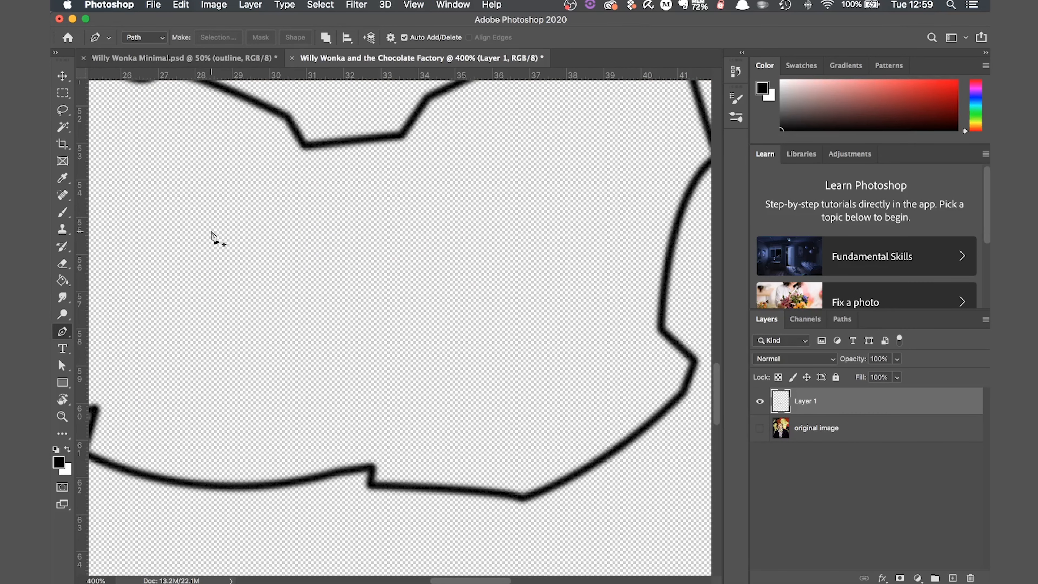
- Stroke the added head and jacket paths and rename the layer to Outline
click(63, 212)
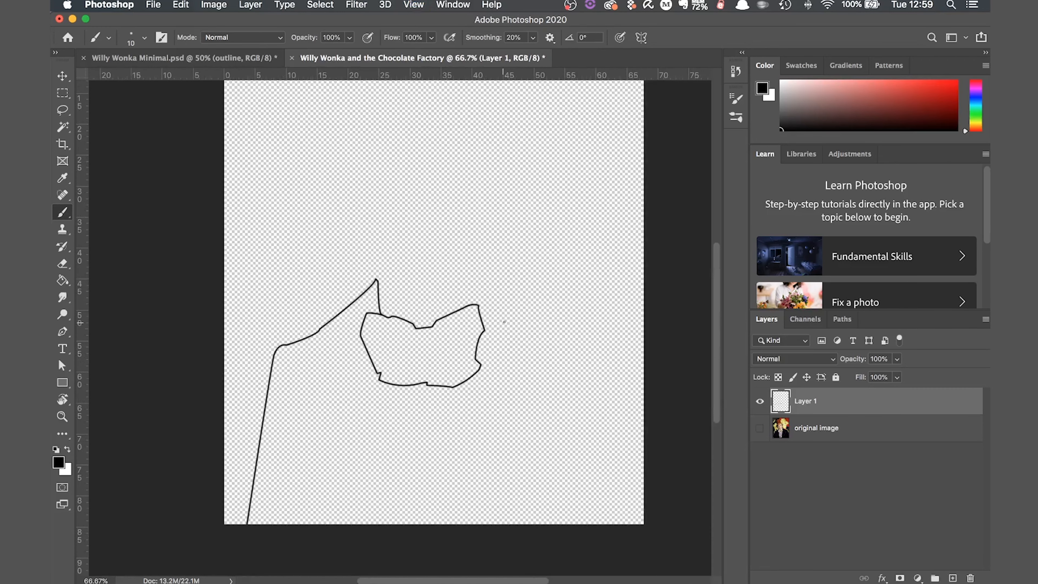
double_click(805, 401)
text(Outline)
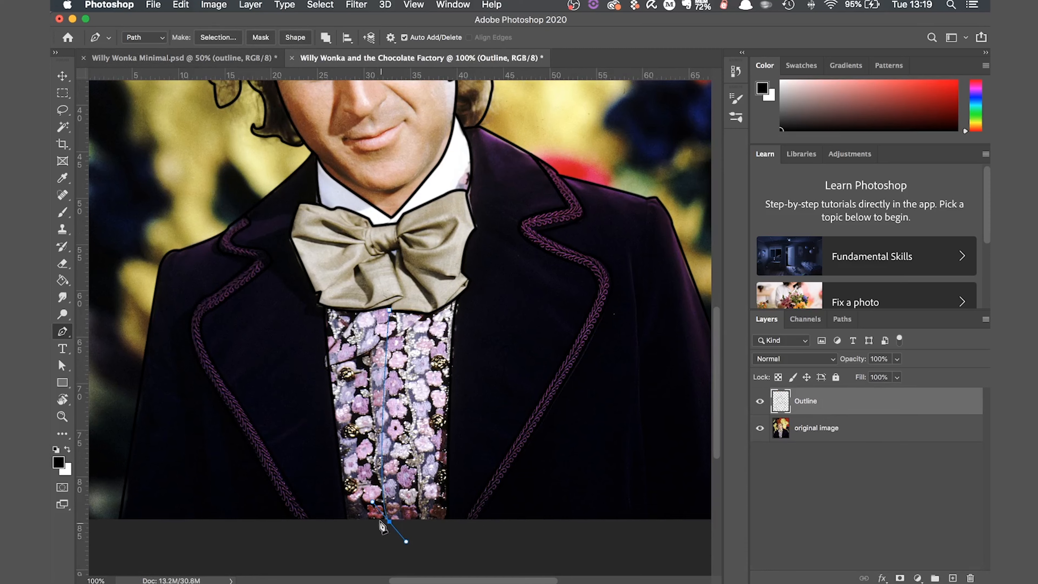
- Stroke the vest path onto Outline and hide the photo to view the line drawing alone
right_click(388, 526)
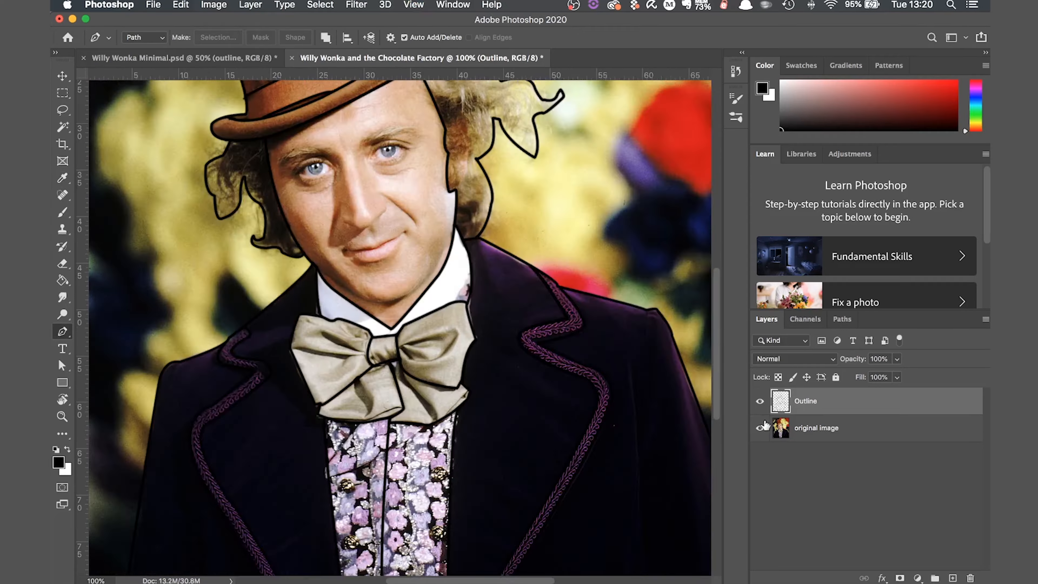
click(759, 427)
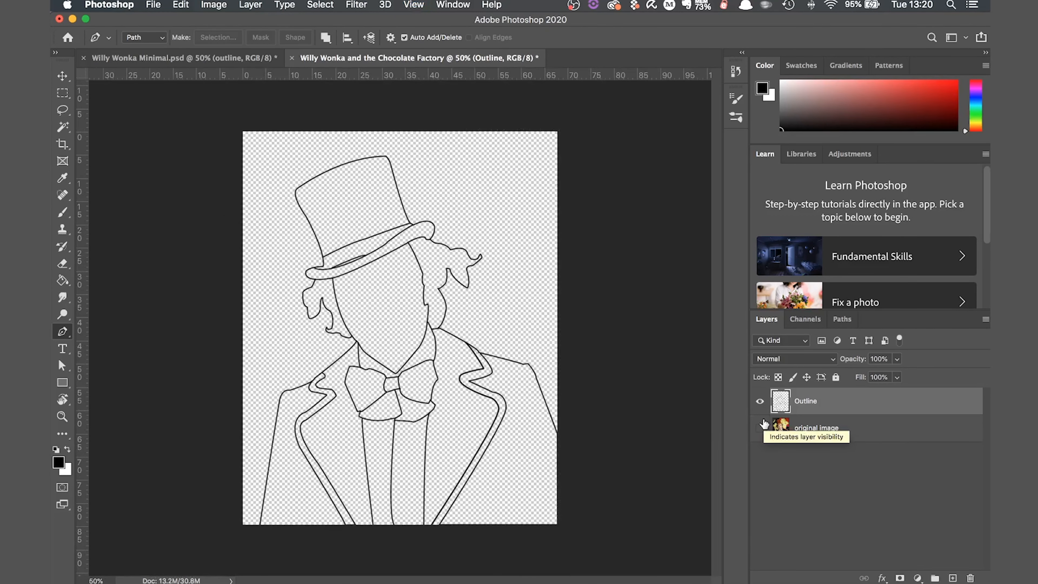
click(62, 126)
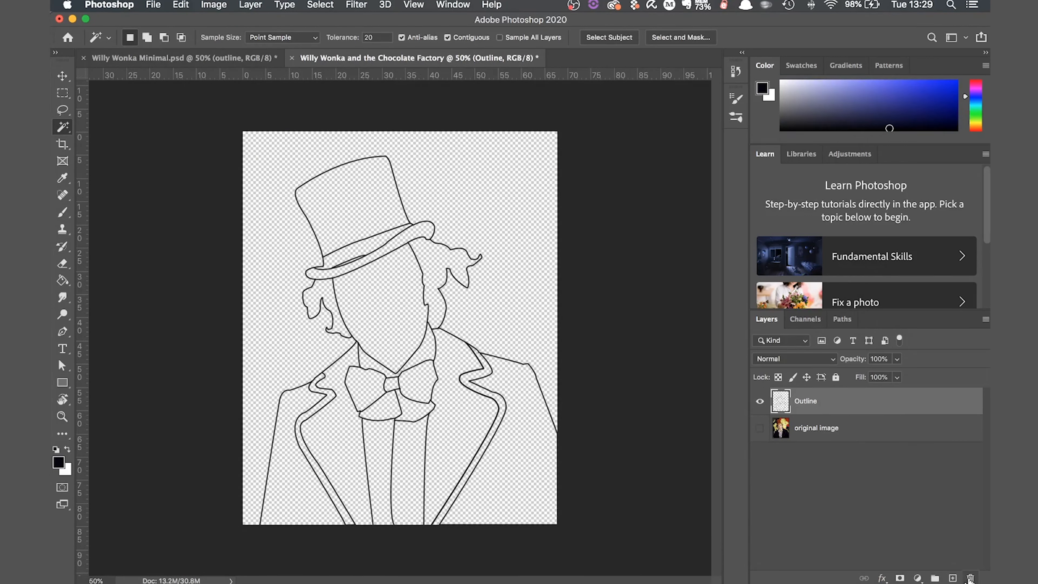
- Add a new empty layer above Outline and name it Jacket
click(952, 578)
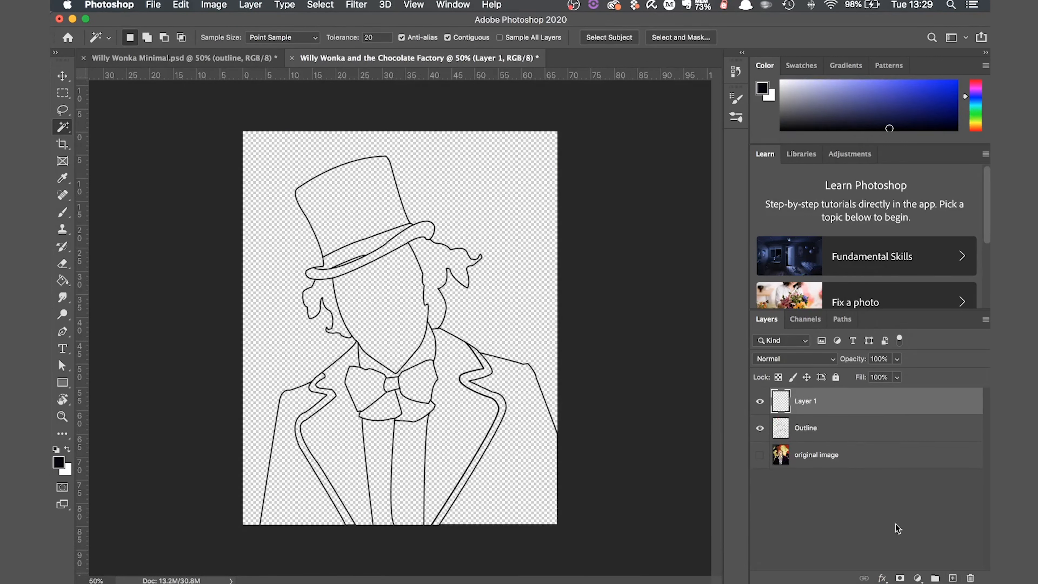
double_click(805, 400)
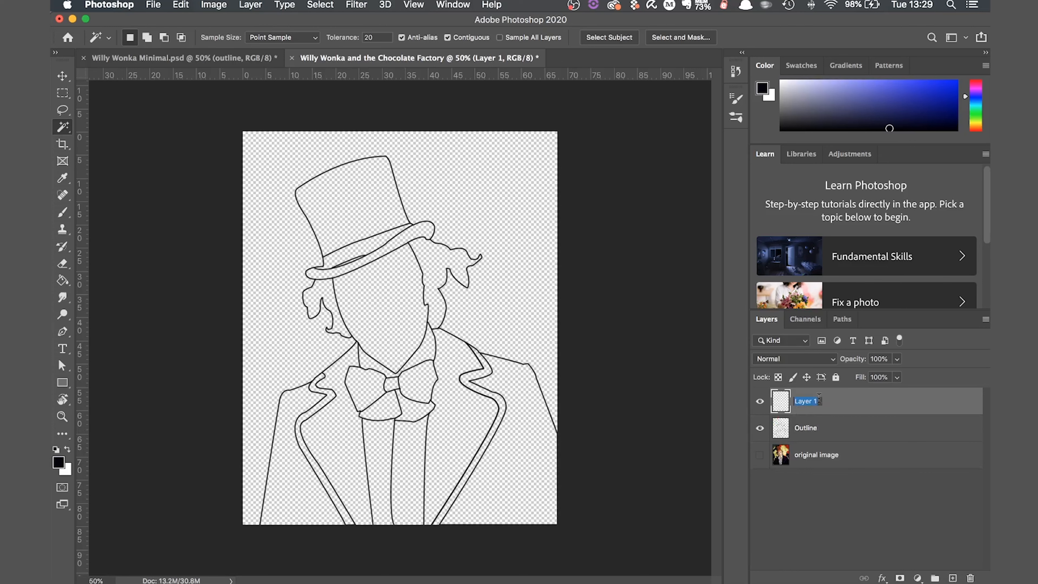
text(Jacket)
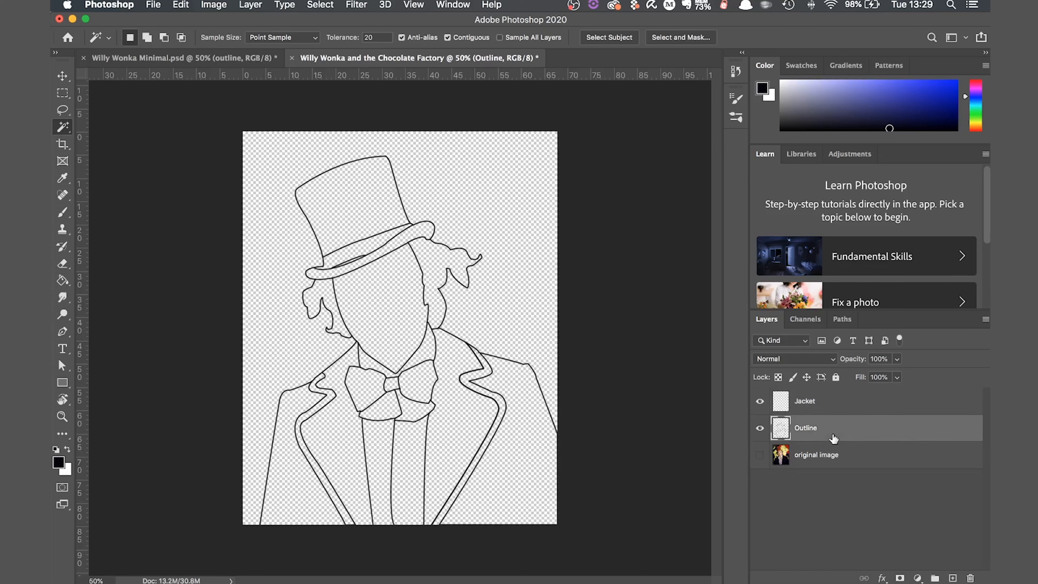
mouse_move(673, 470)
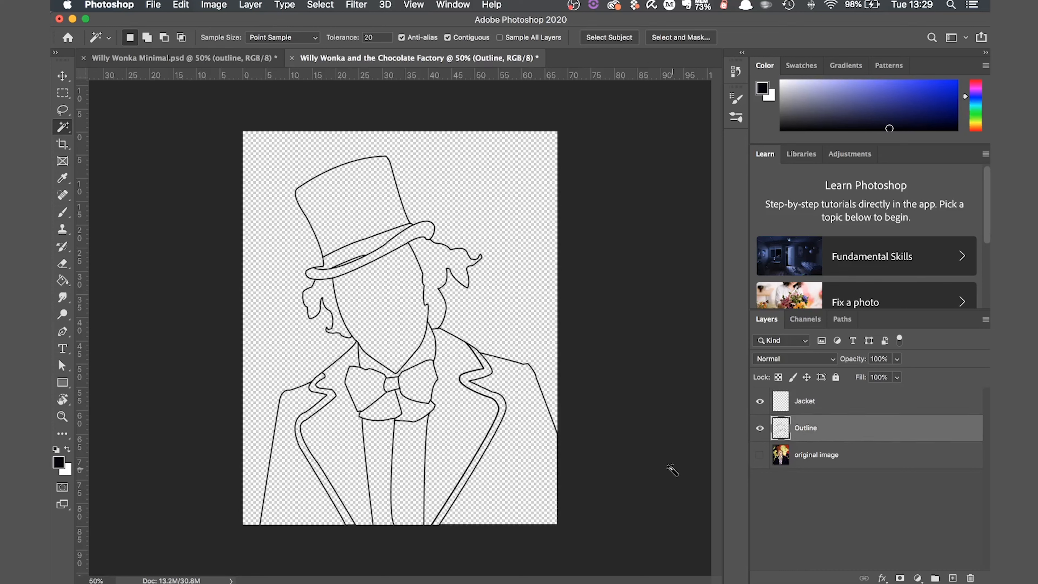
mouse_move(644, 451)
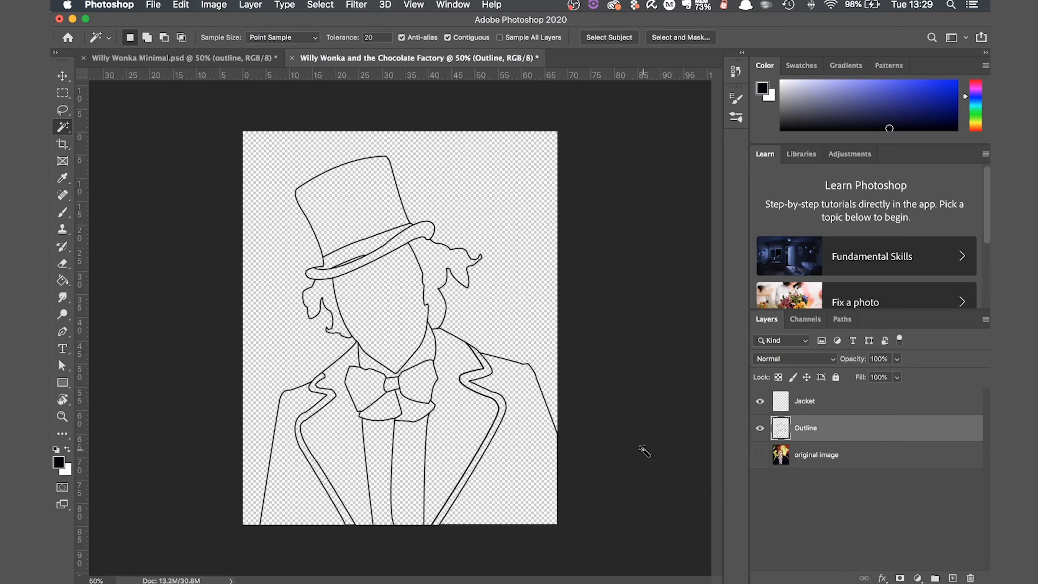
mouse_move(520, 470)
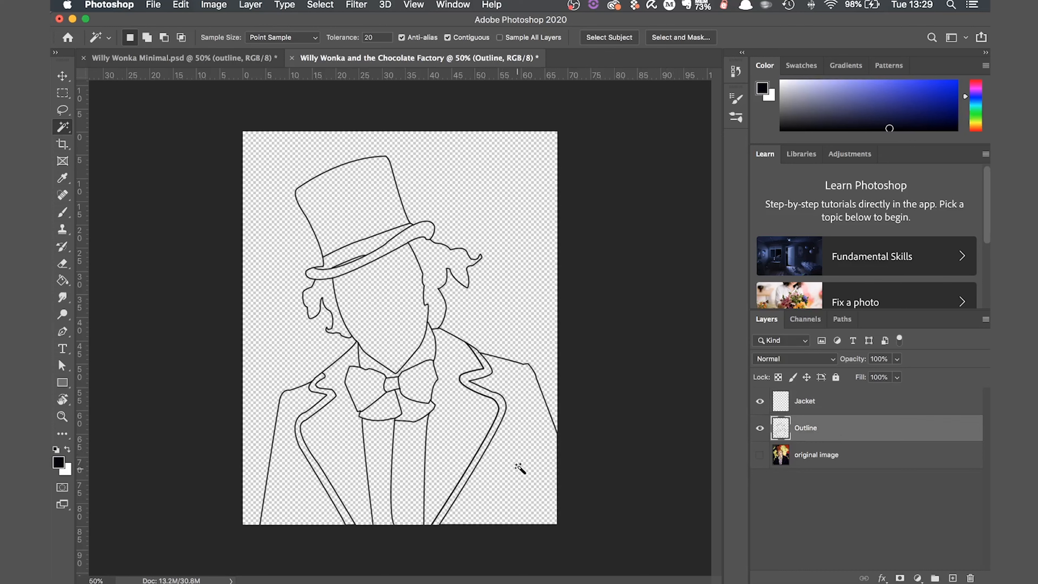
mouse_move(525, 454)
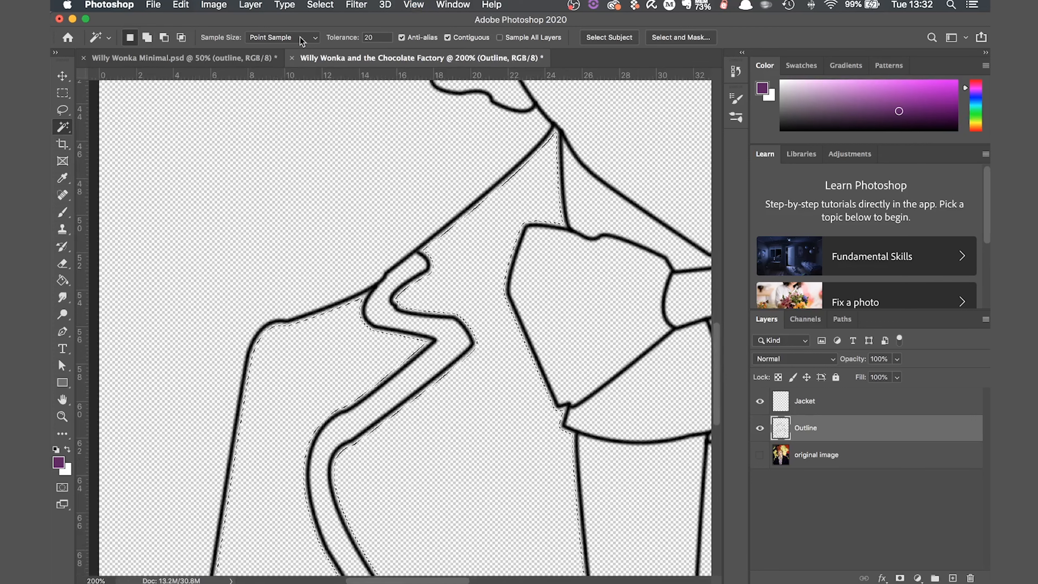
- Expand the jacket selection outward by 4 px via Select > Modify > Expand
click(319, 6)
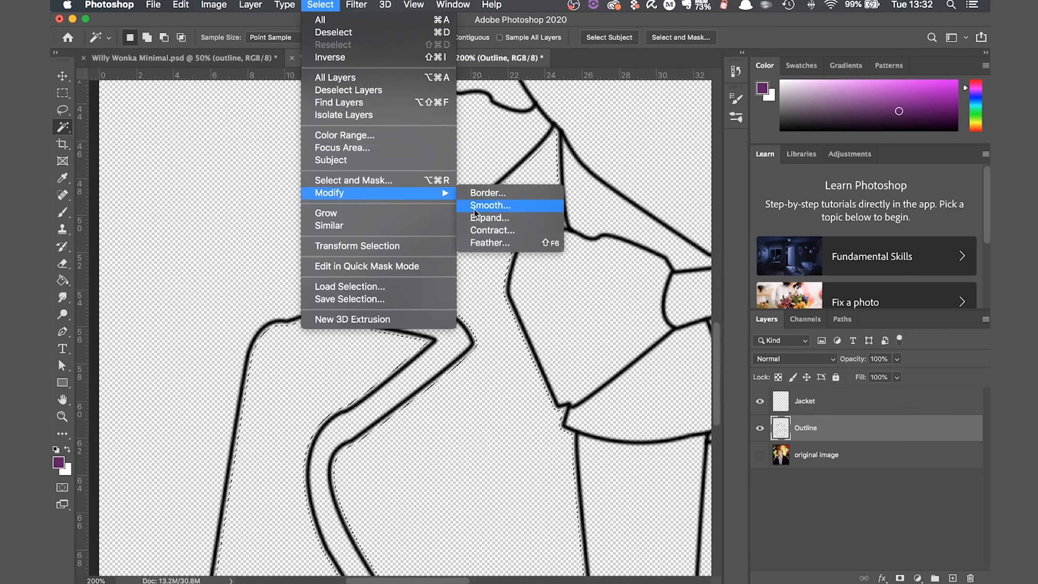
click(489, 217)
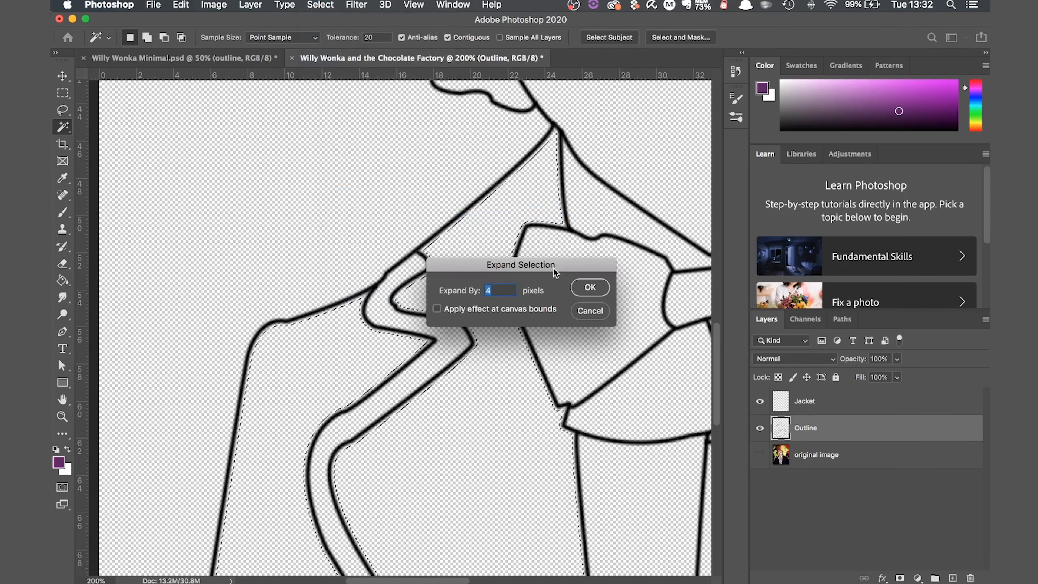
click(589, 286)
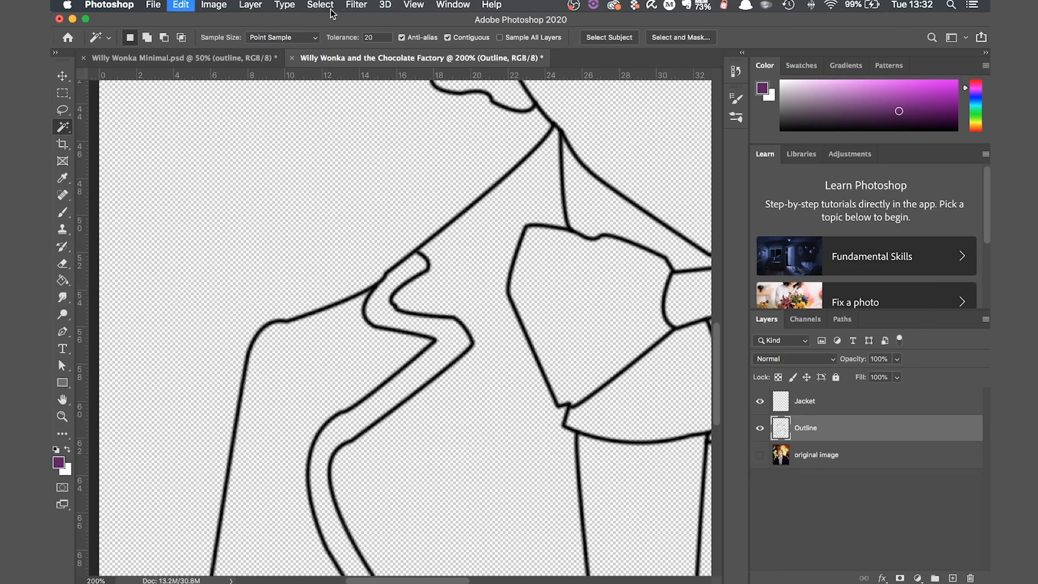
click(319, 5)
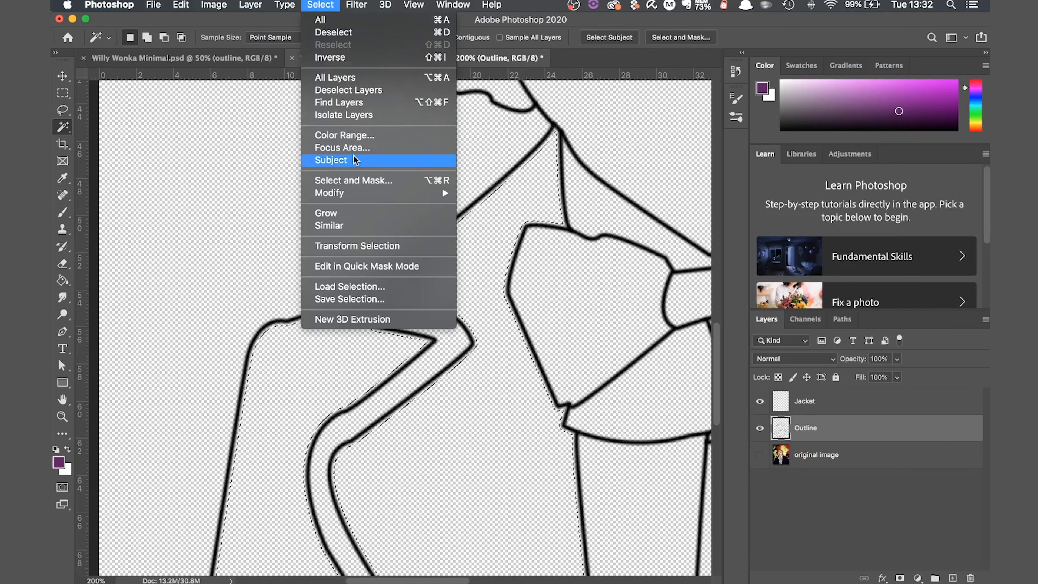
mouse_move(329, 192)
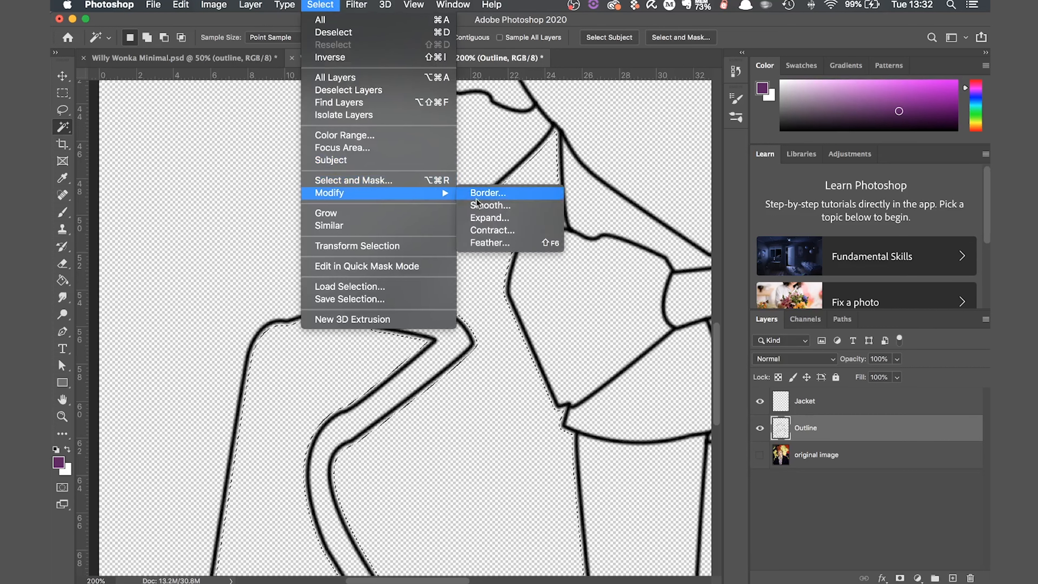
click(489, 218)
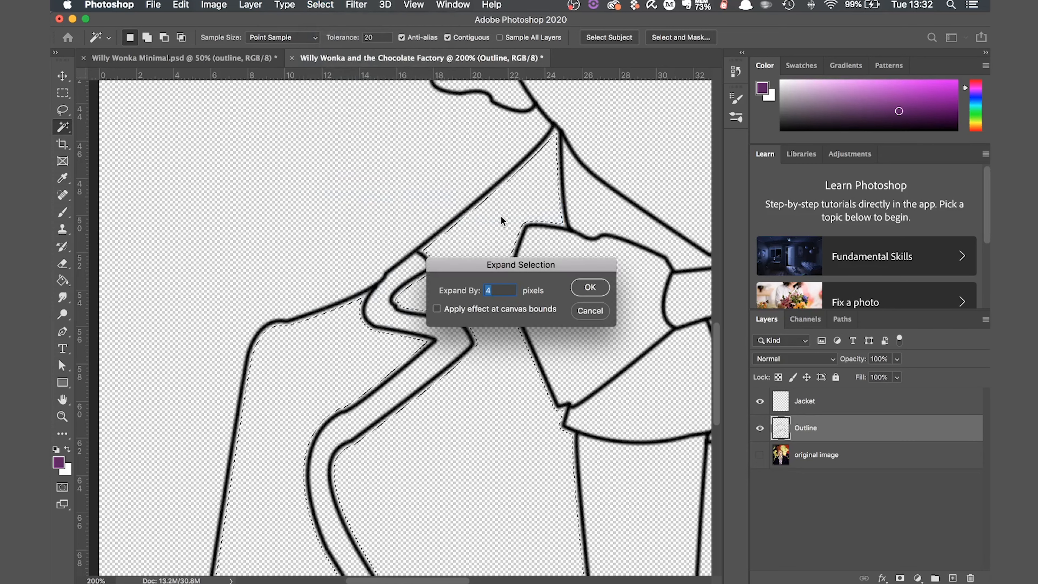
click(589, 288)
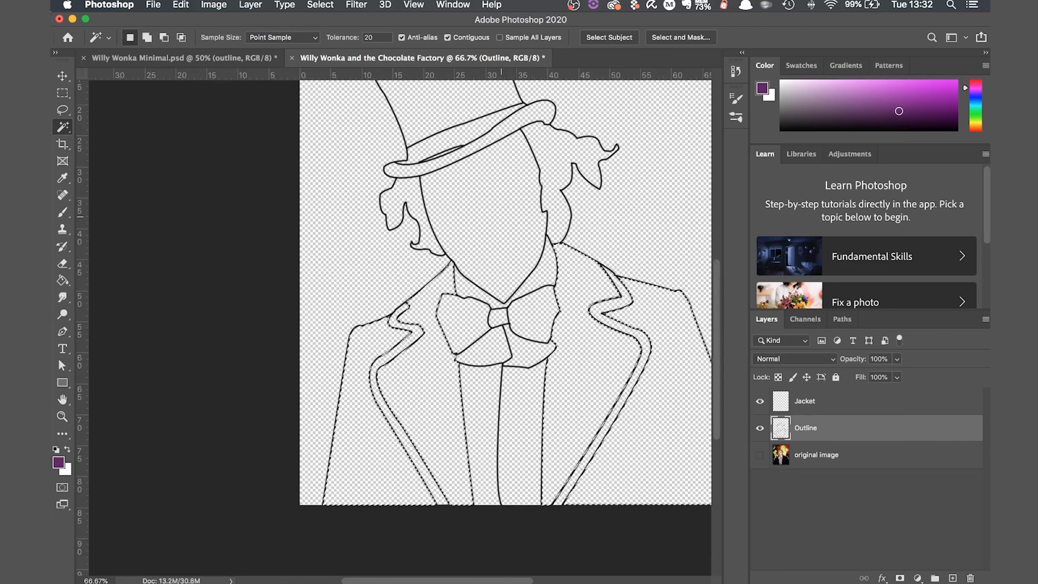
- Show the original photo beneath the outline and ready the Paint Bucket
click(760, 427)
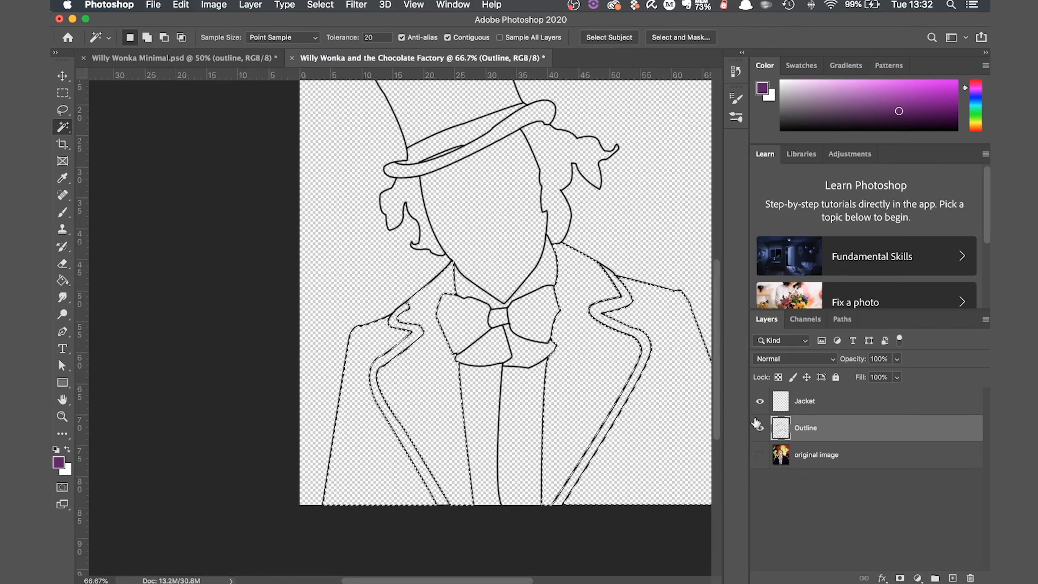
click(759, 455)
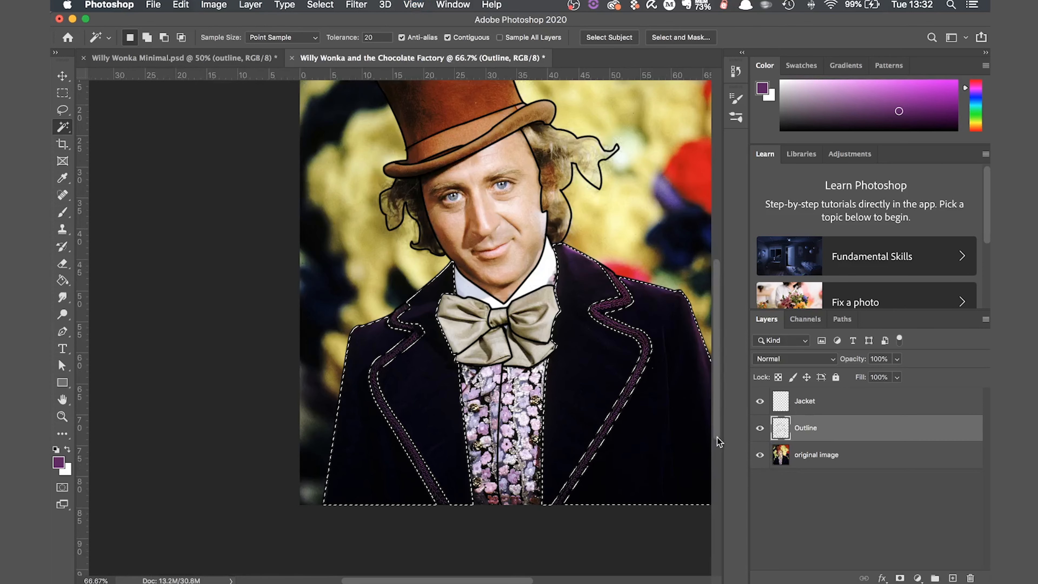
click(63, 280)
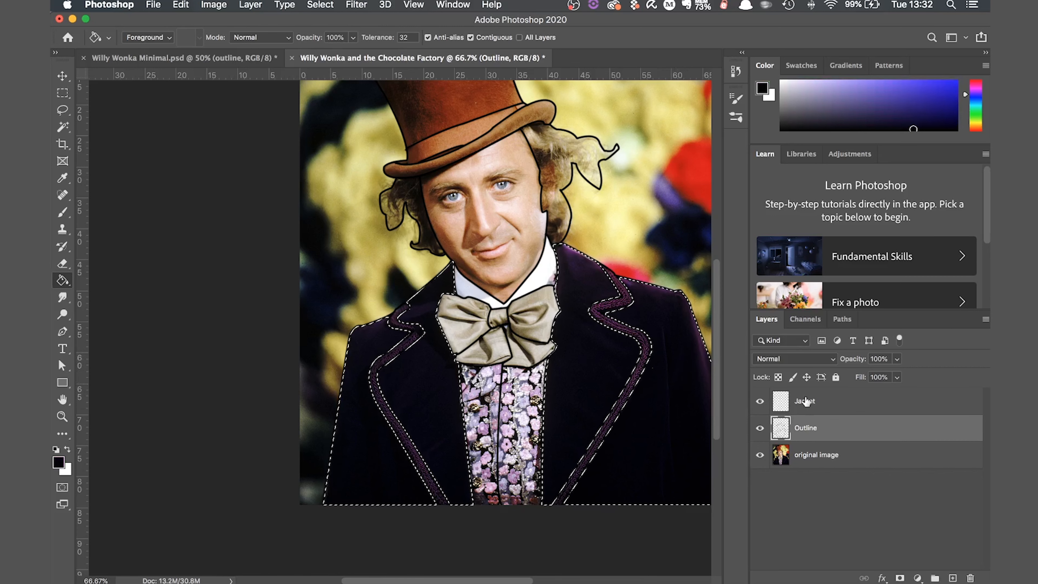
- Fill the jacket selection with purple on the Jacket layer, checking against the photo
click(805, 401)
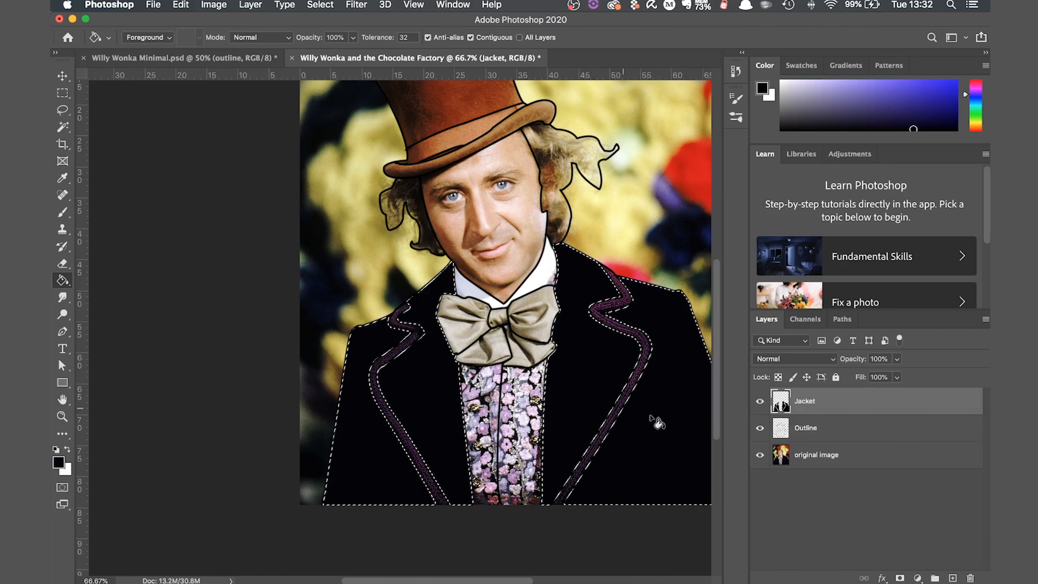
click(760, 461)
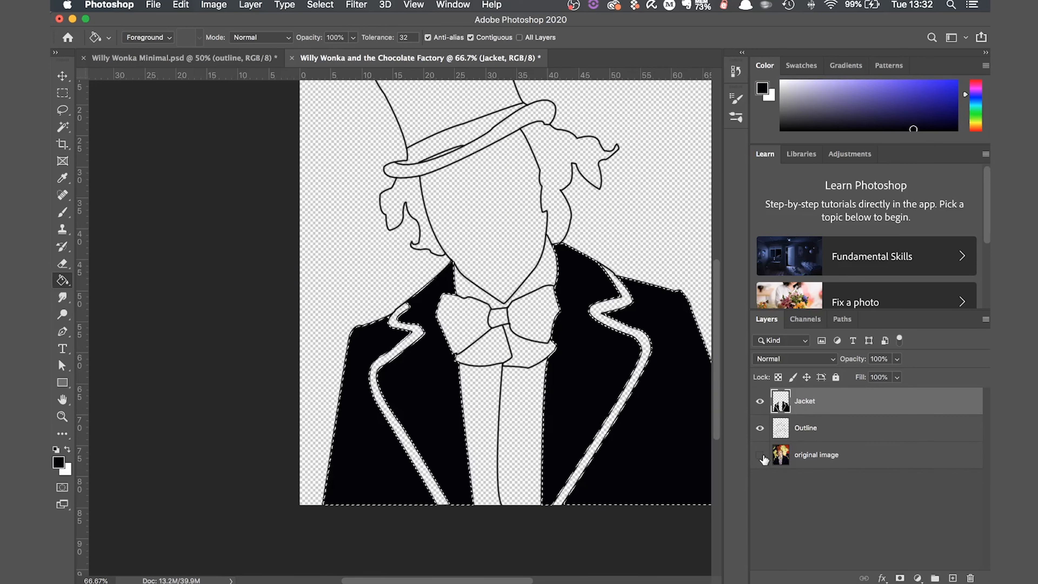
mouse_move(760, 455)
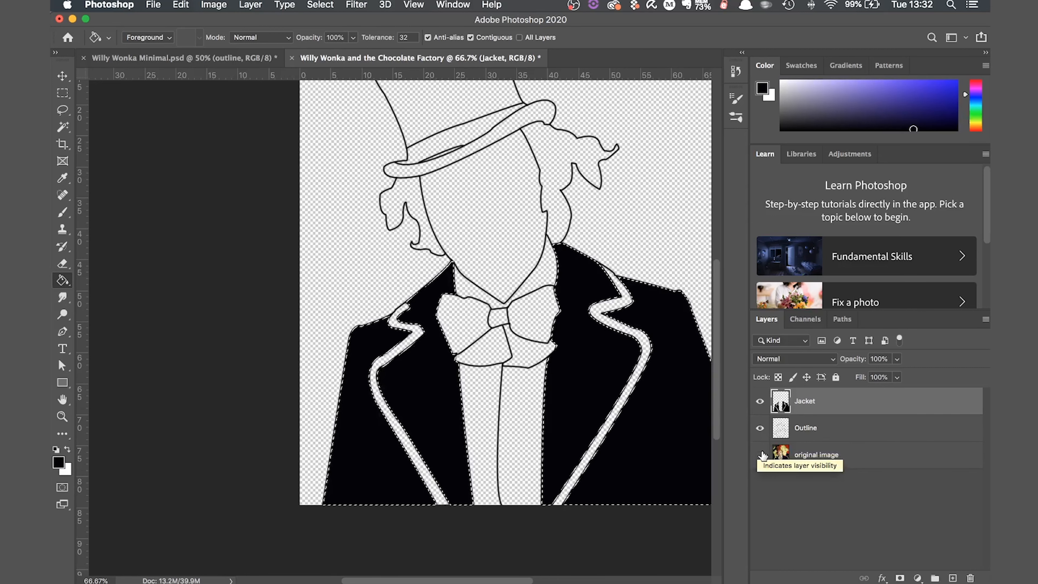
click(760, 454)
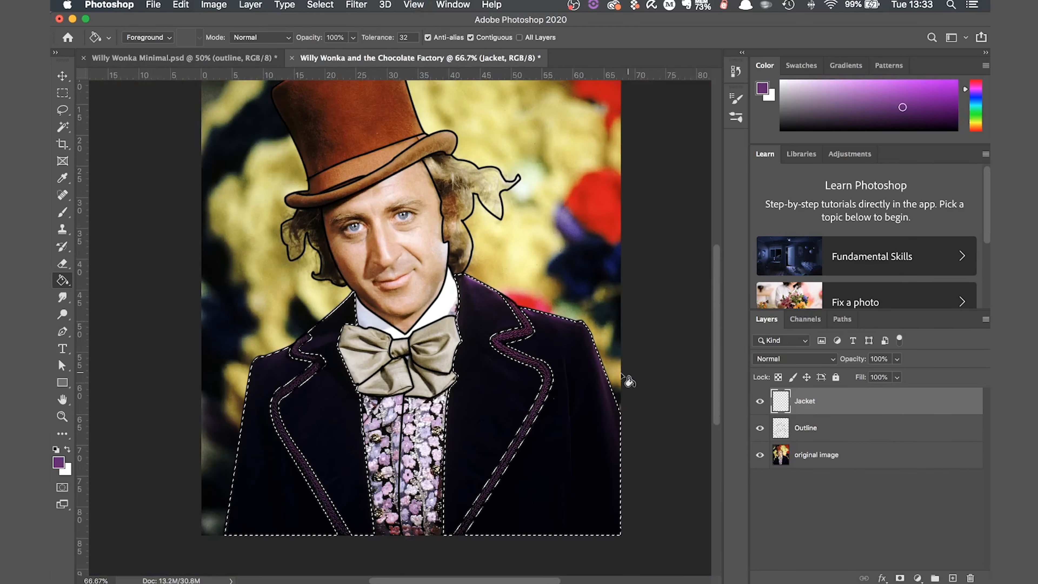
click(760, 455)
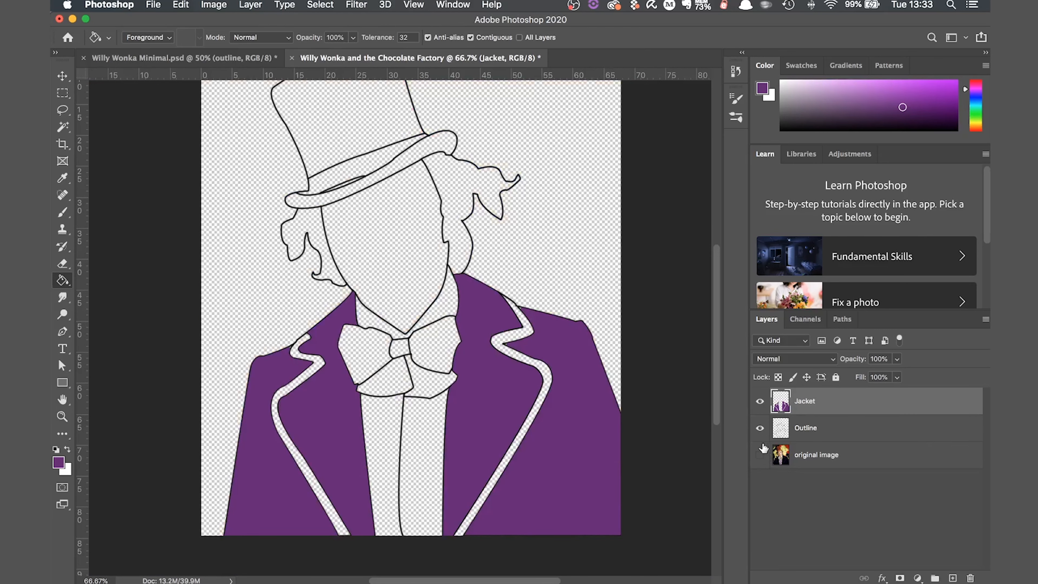
- Fill the right-hand jacket panel with a darker purple shade
click(760, 454)
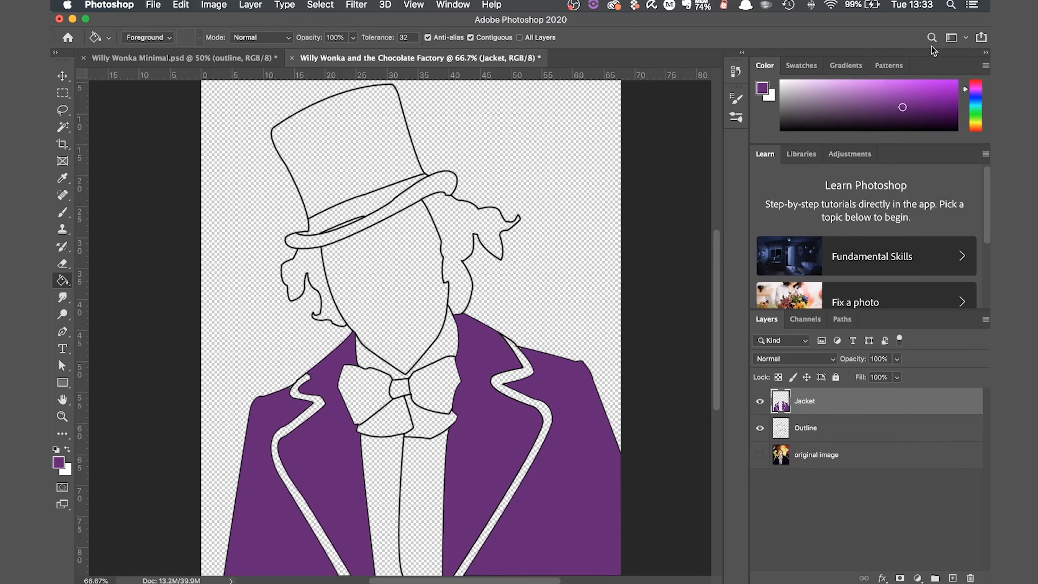
click(566, 491)
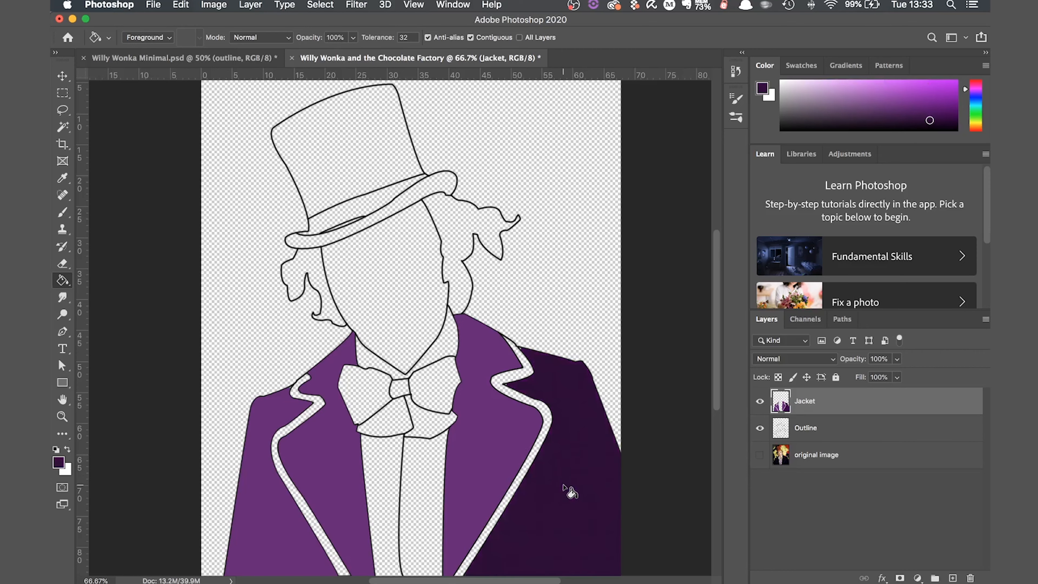
click(301, 500)
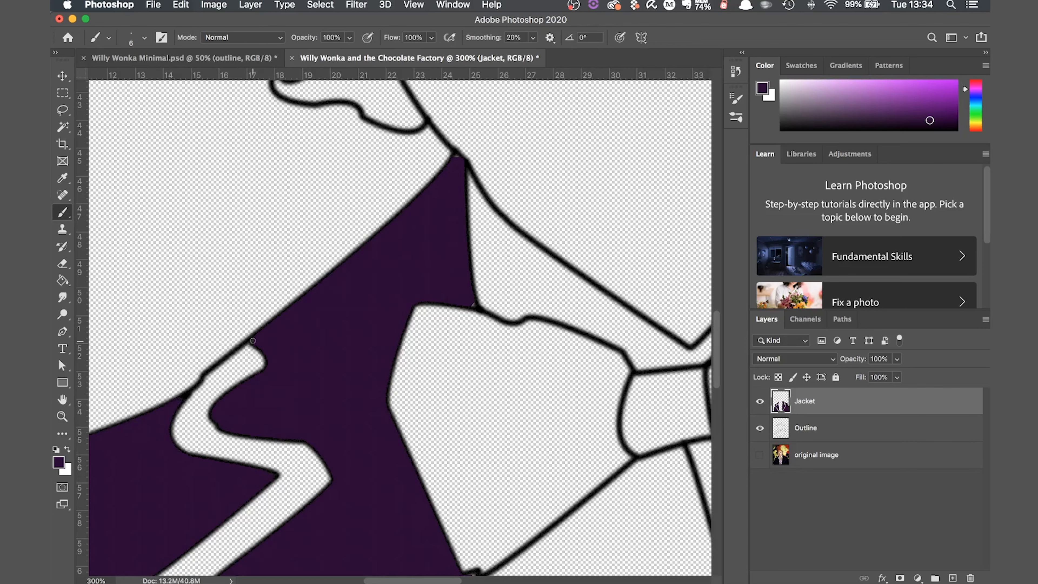
mouse_move(472, 305)
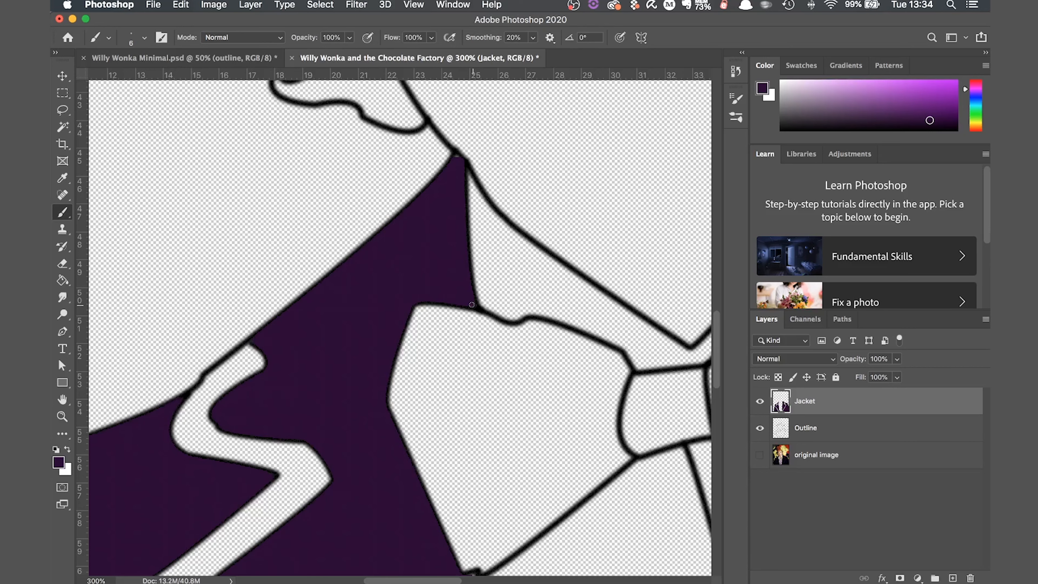
mouse_move(456, 156)
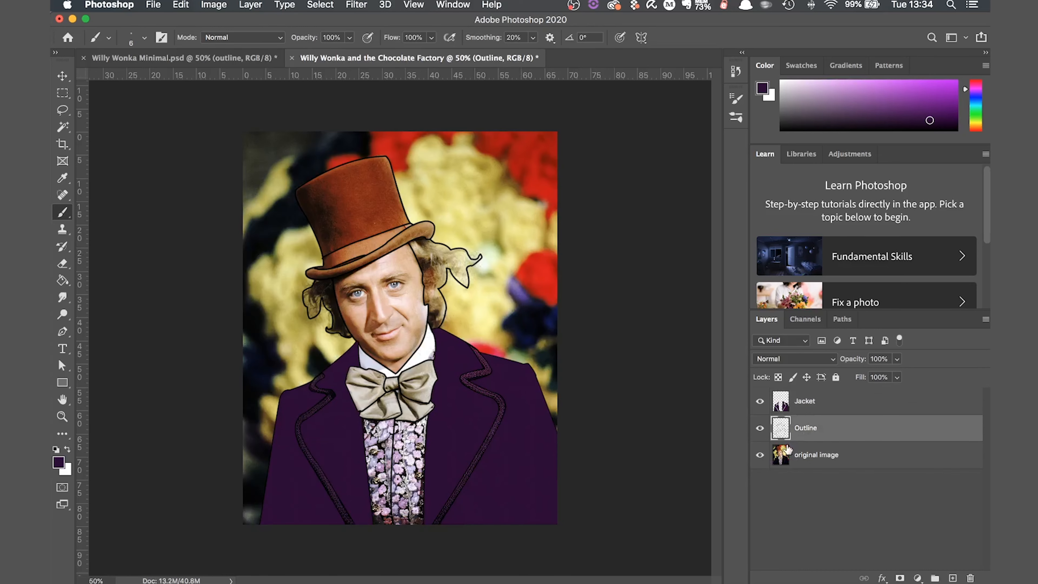
- Create a Jacket Seam layer and expand the magic-wand seam selection by 5 px
click(760, 454)
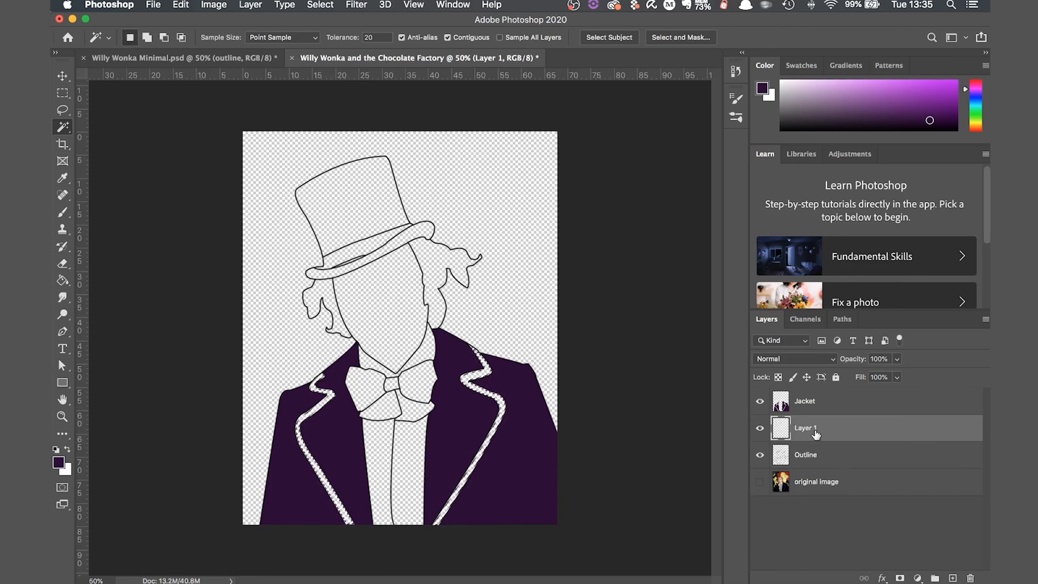
text(Jacket Seam)
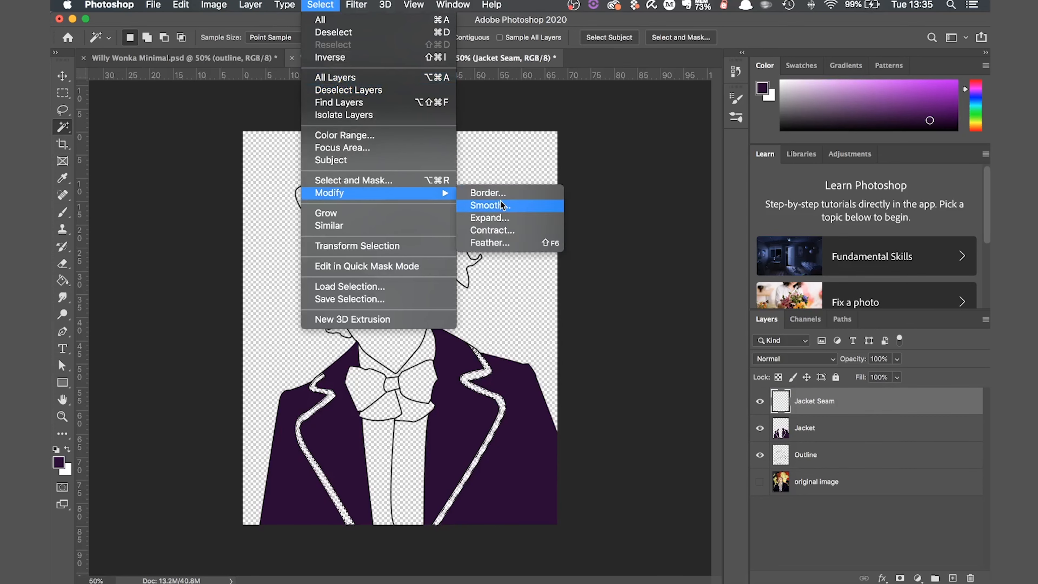
click(489, 218)
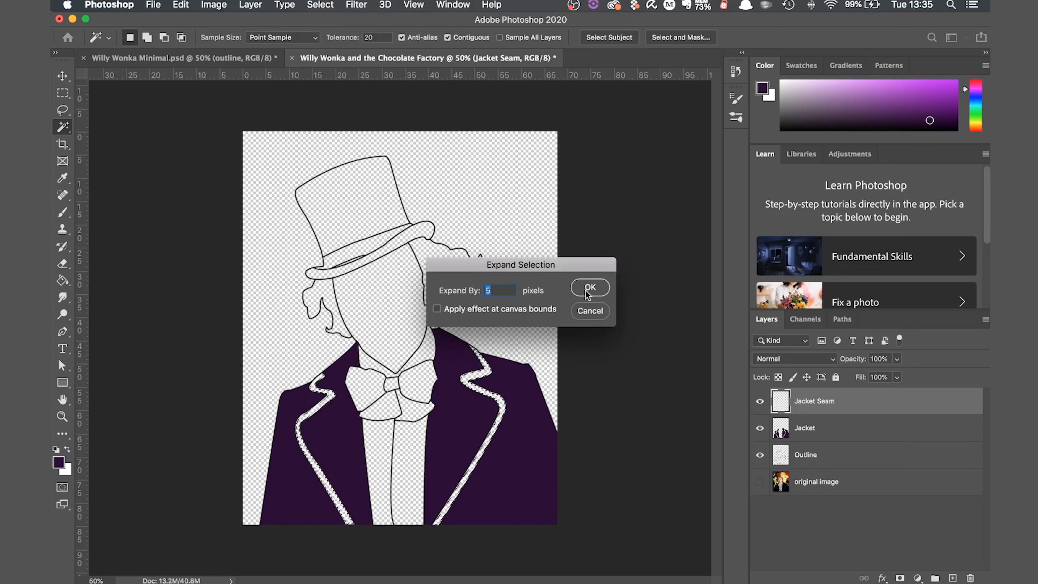
click(589, 287)
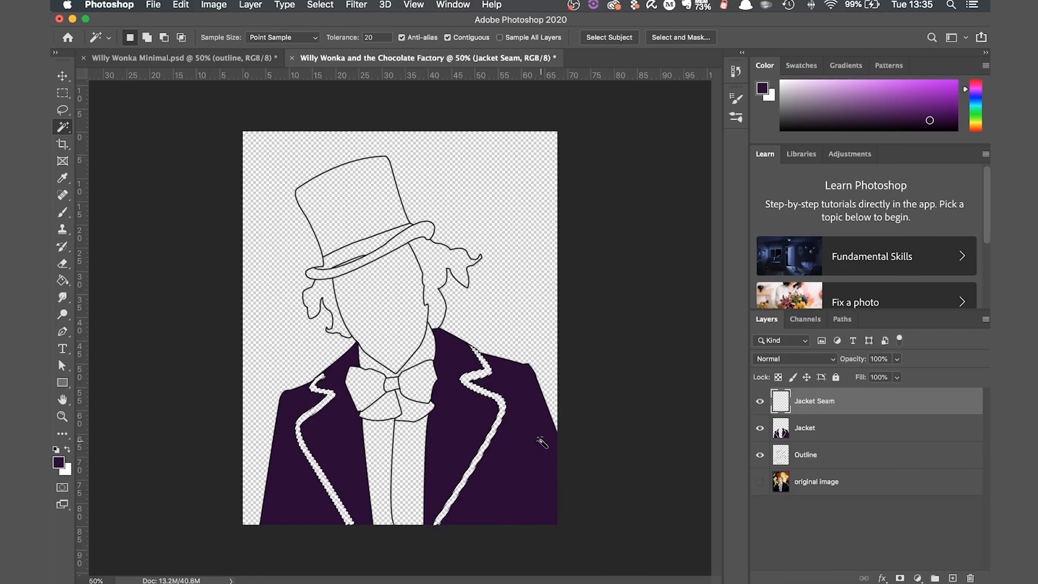
- Fill the lapel seams with bright magenta using the Paint Bucket and check without the photo
click(760, 481)
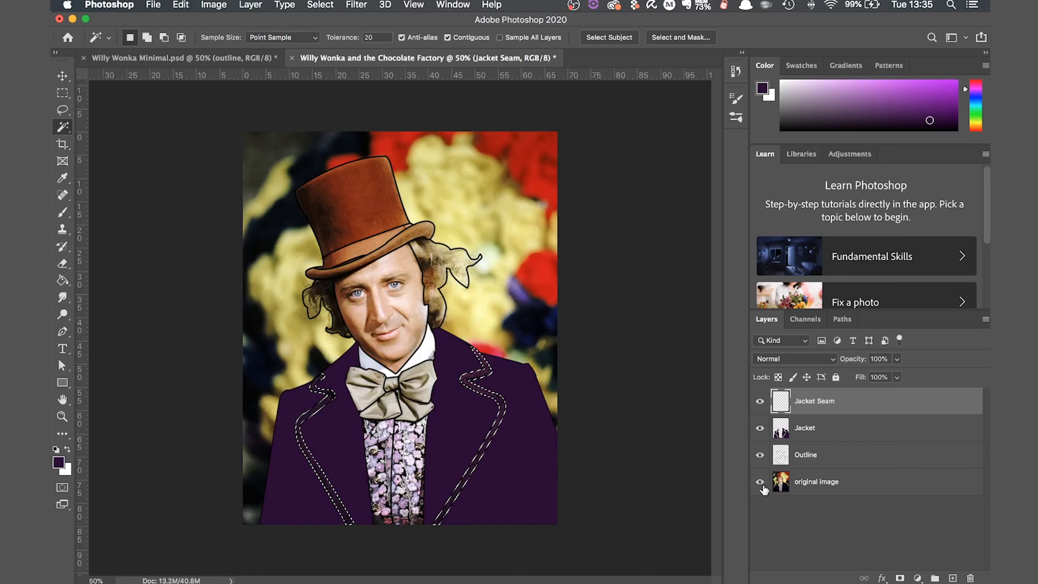
click(63, 280)
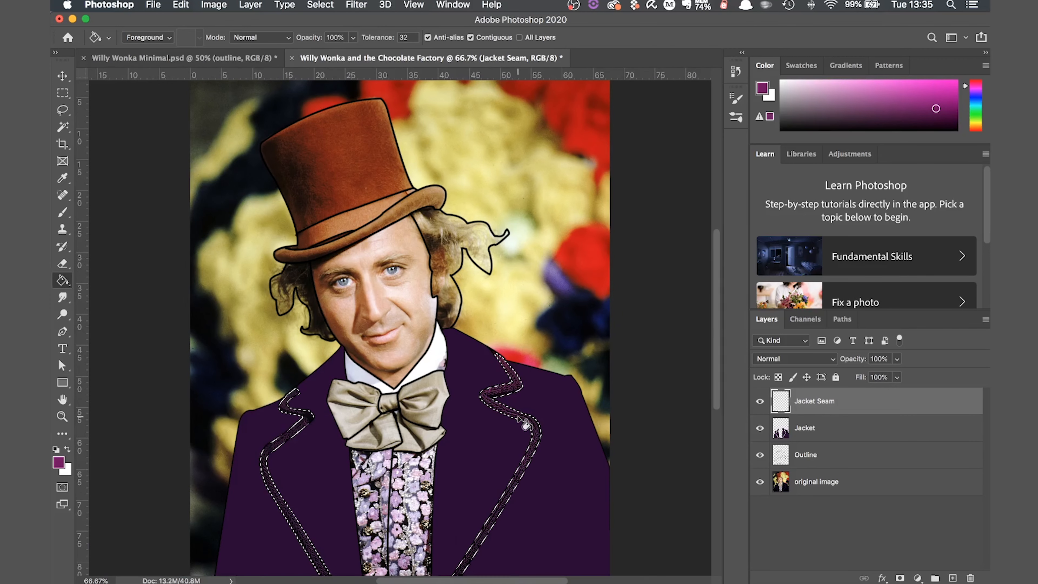
click(522, 493)
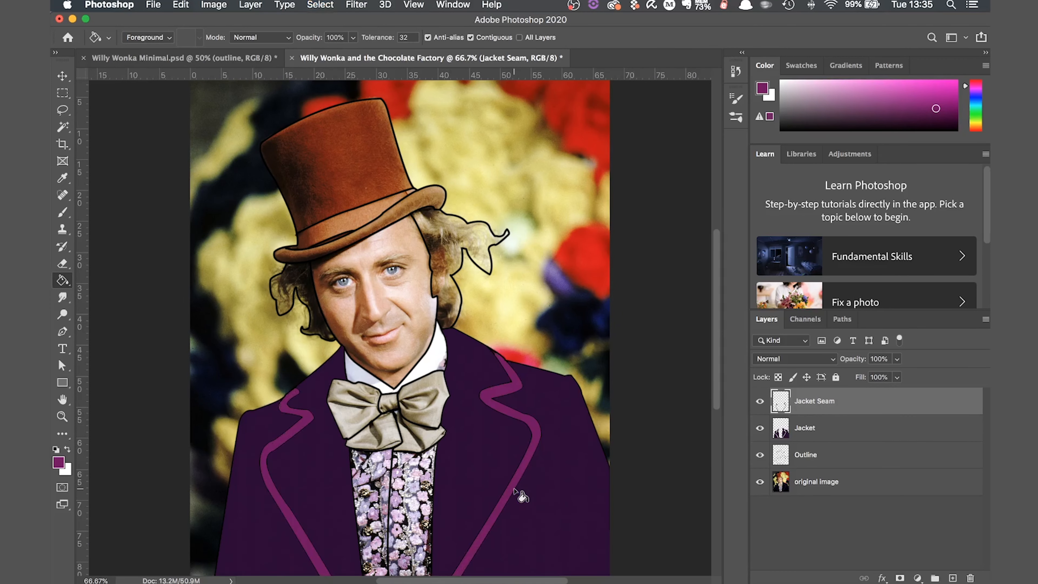
click(760, 481)
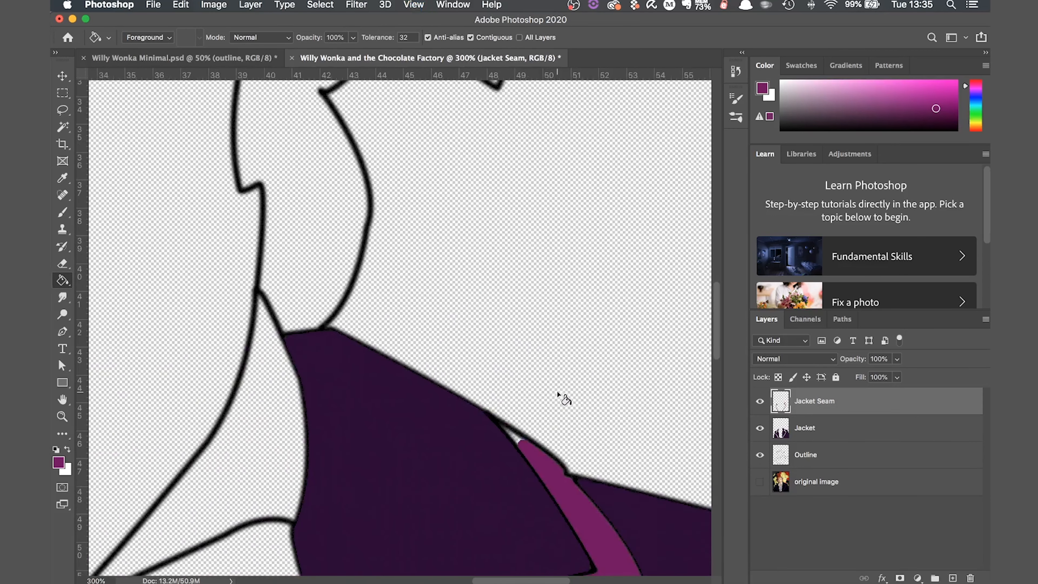
click(63, 212)
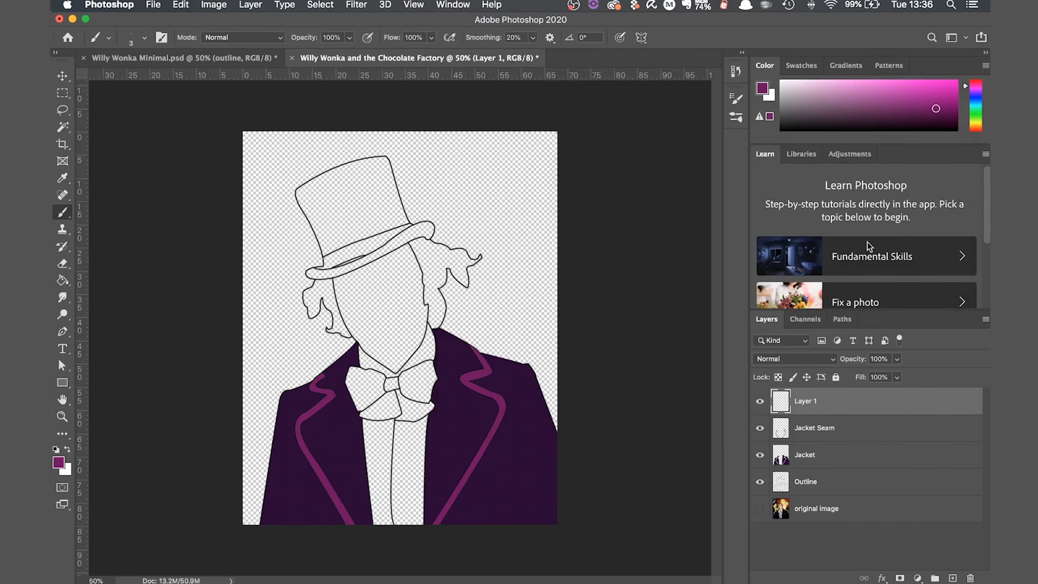
- Fill the collar area with white on its own new layer
click(319, 5)
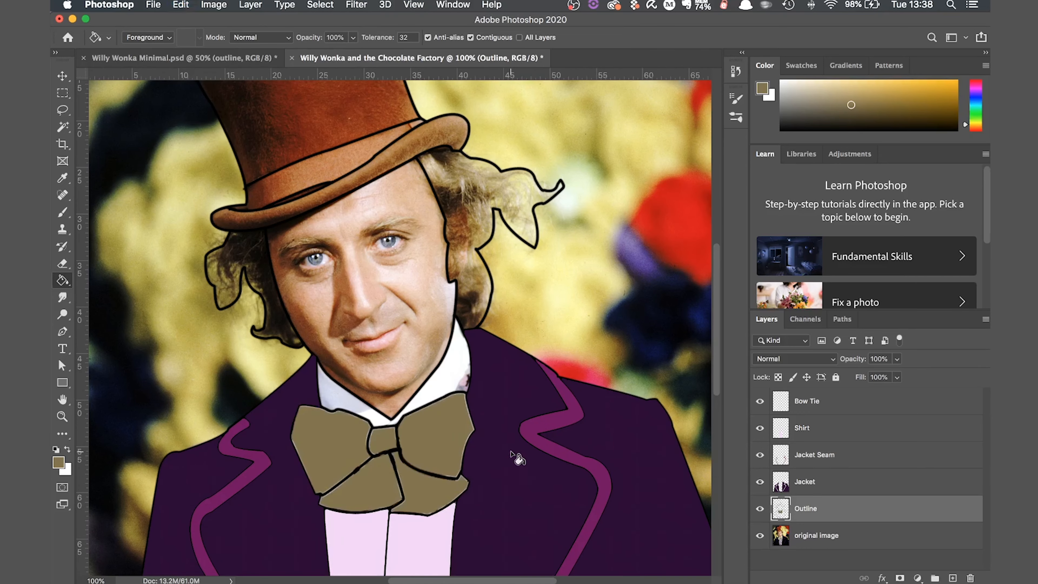
click(760, 534)
text(Collar)
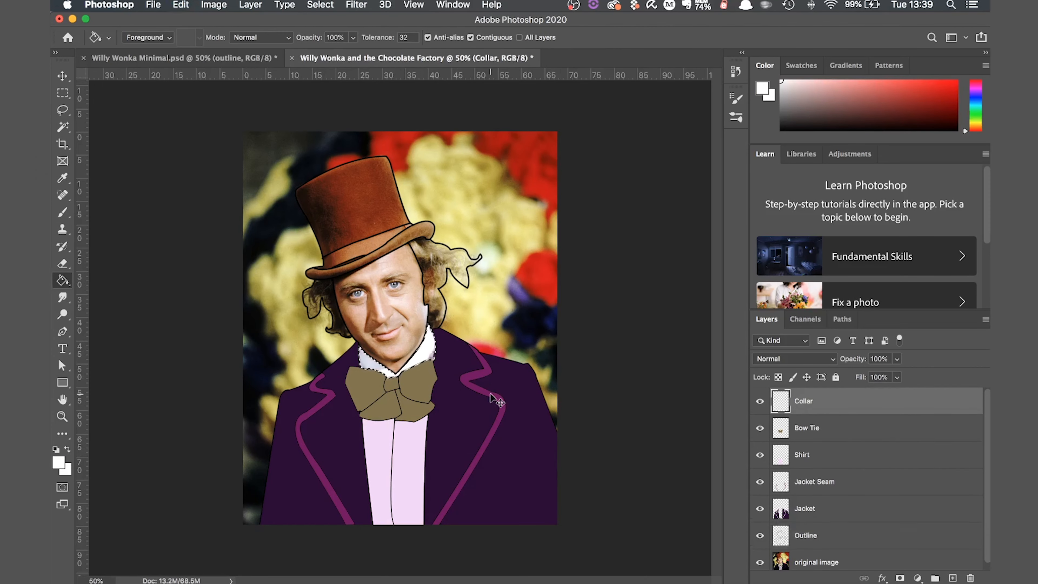
click(62, 127)
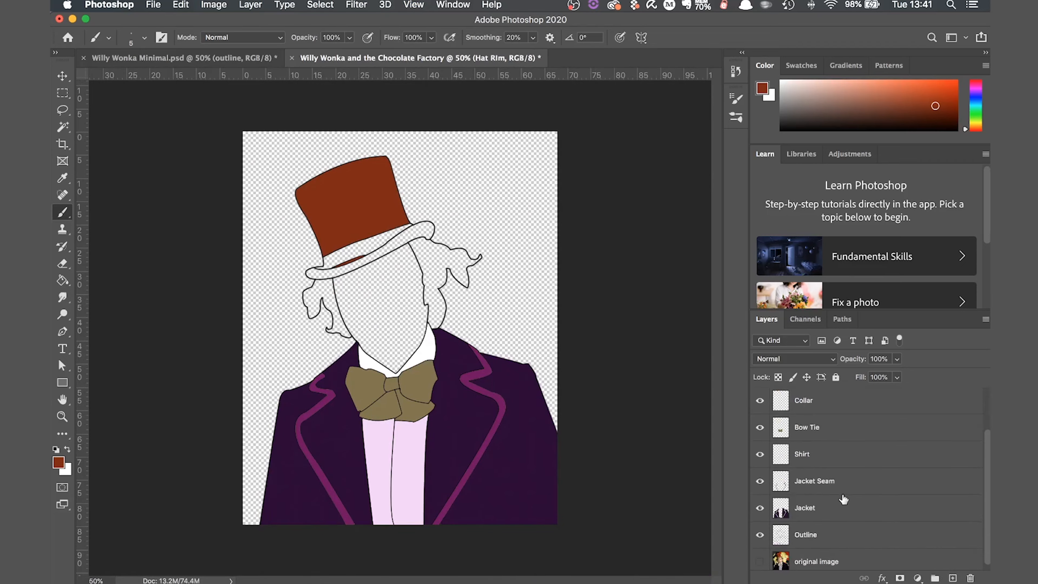
- Select the hat brim on the outline and fill it with tan on a separate layer
click(805, 534)
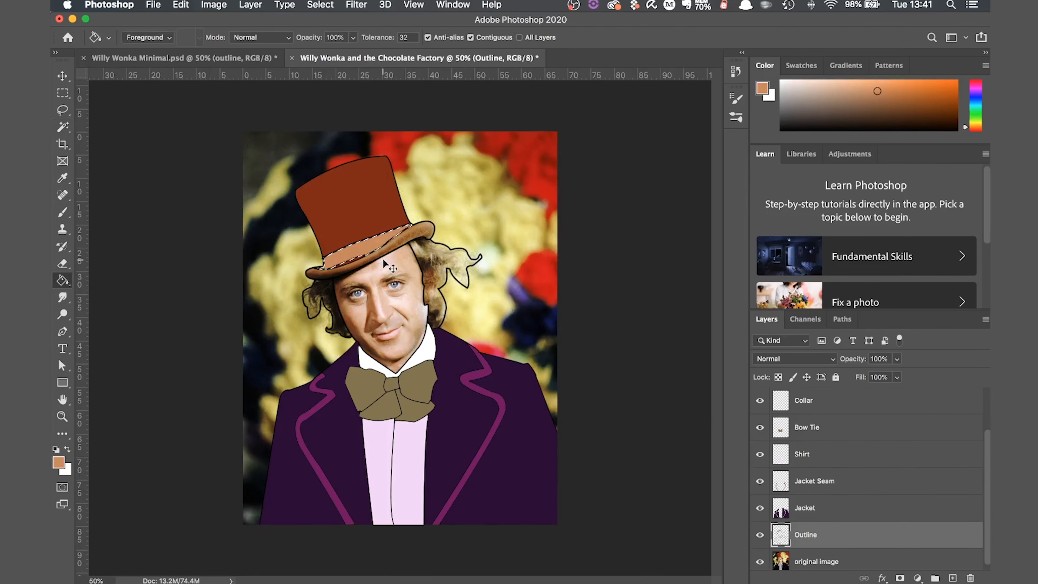
click(760, 561)
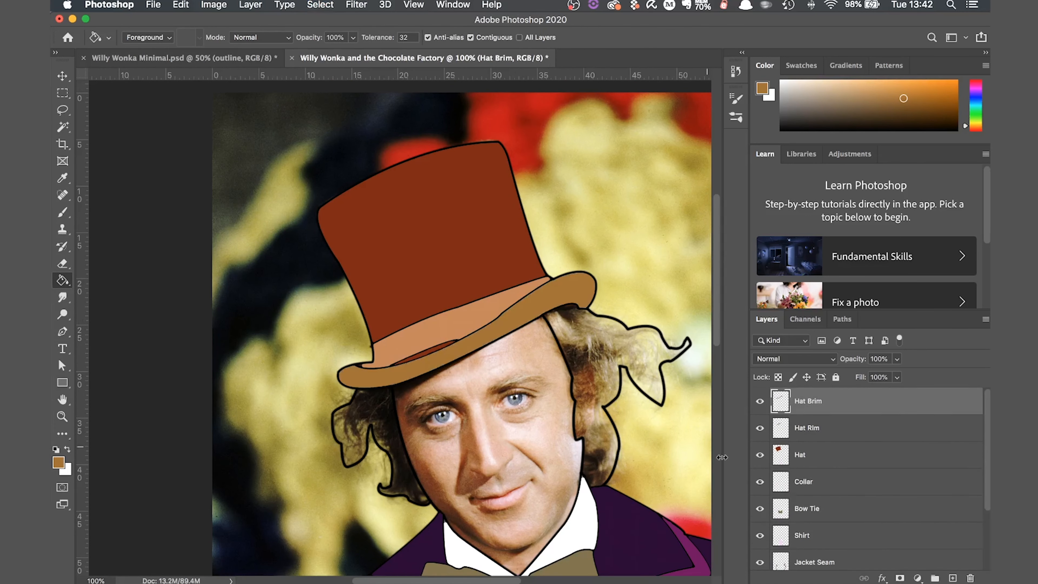
click(62, 127)
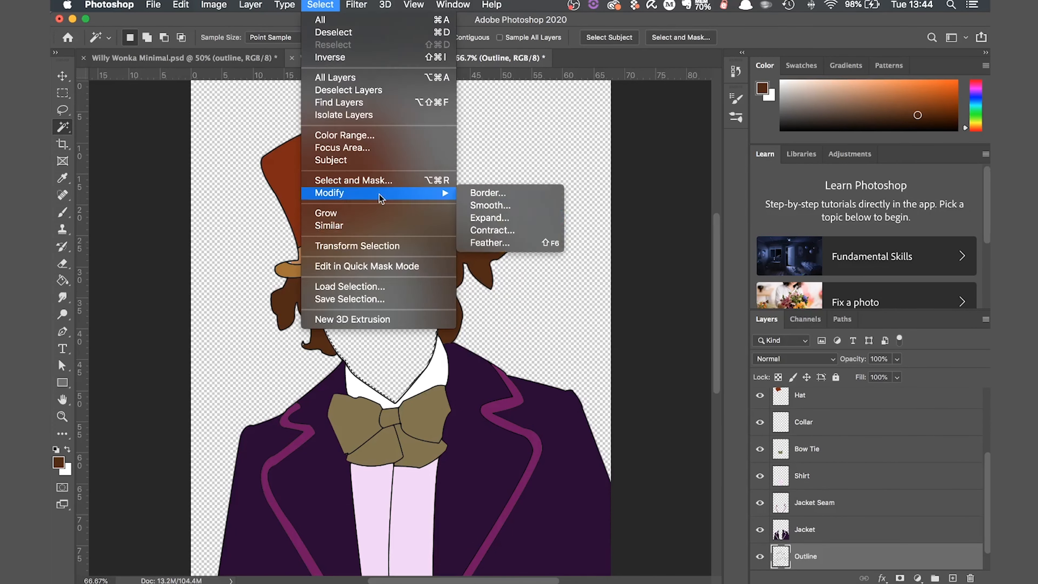
- Add a Face layer and trace a path along the chin to define the face area
click(412, 58)
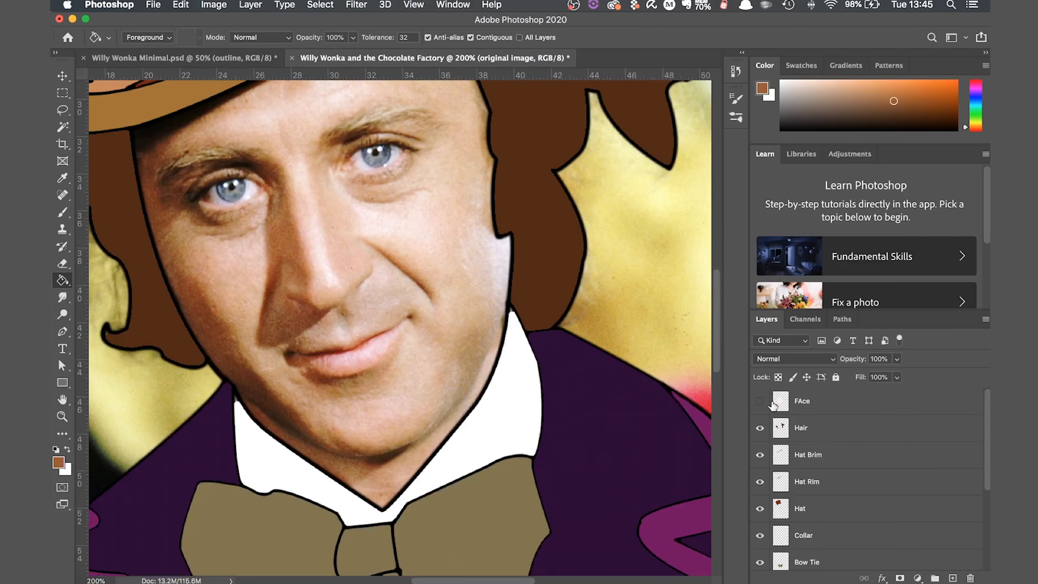
click(760, 401)
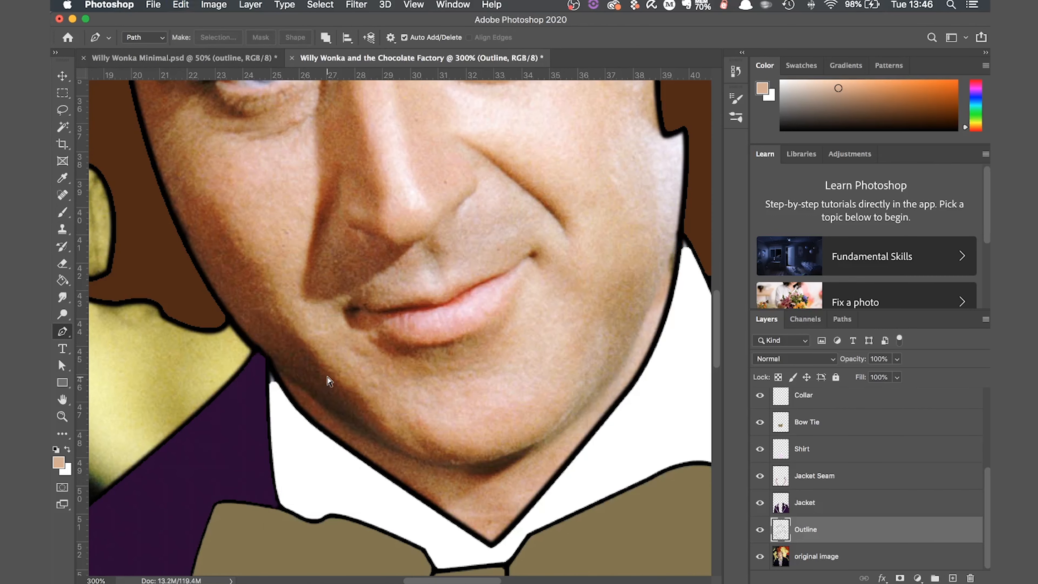
right_click(269, 363)
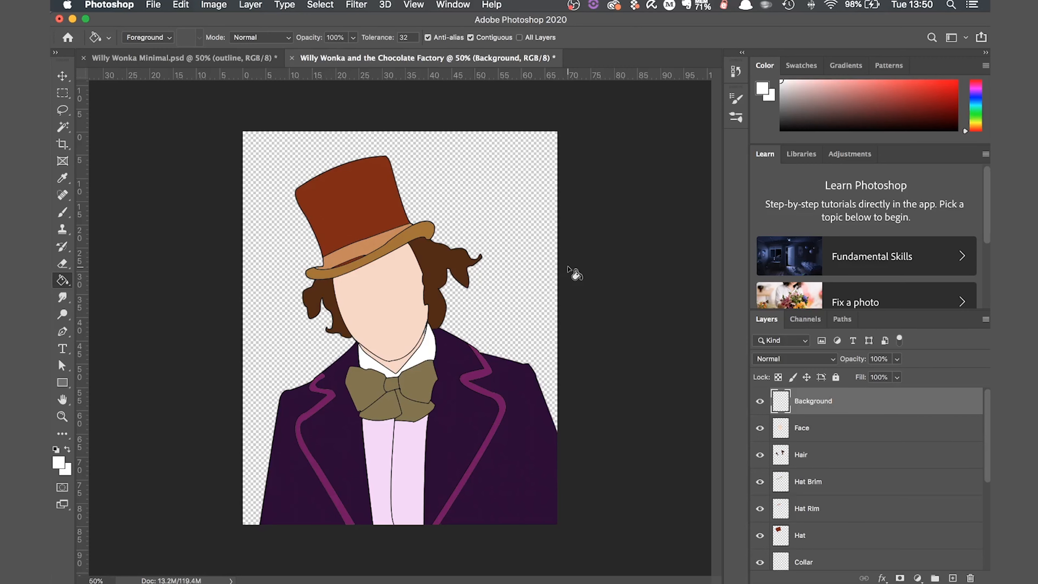
- Magic Wand select the empty surroundings of the figure on the Background layer for yellow
click(62, 127)
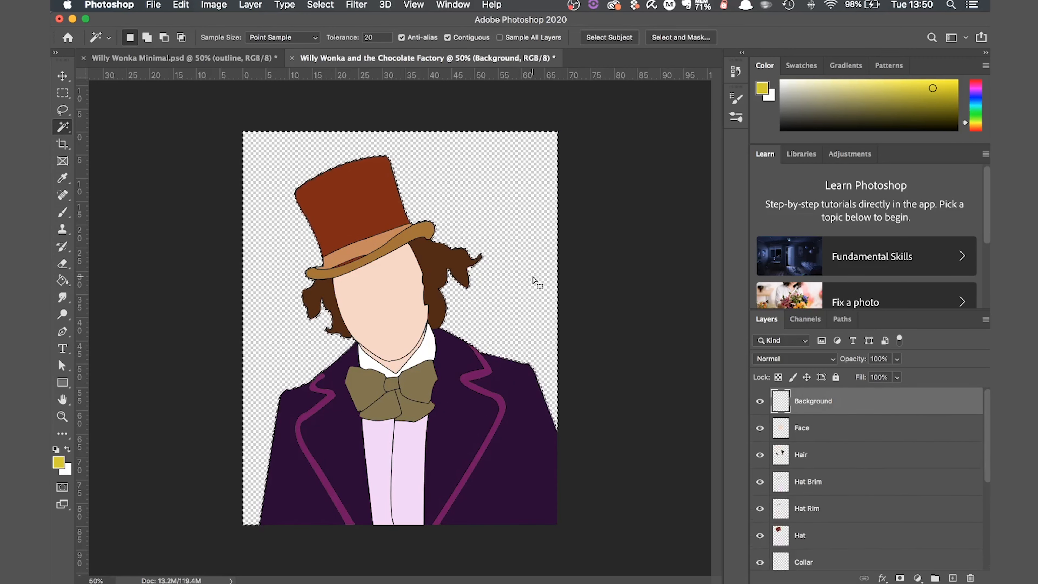